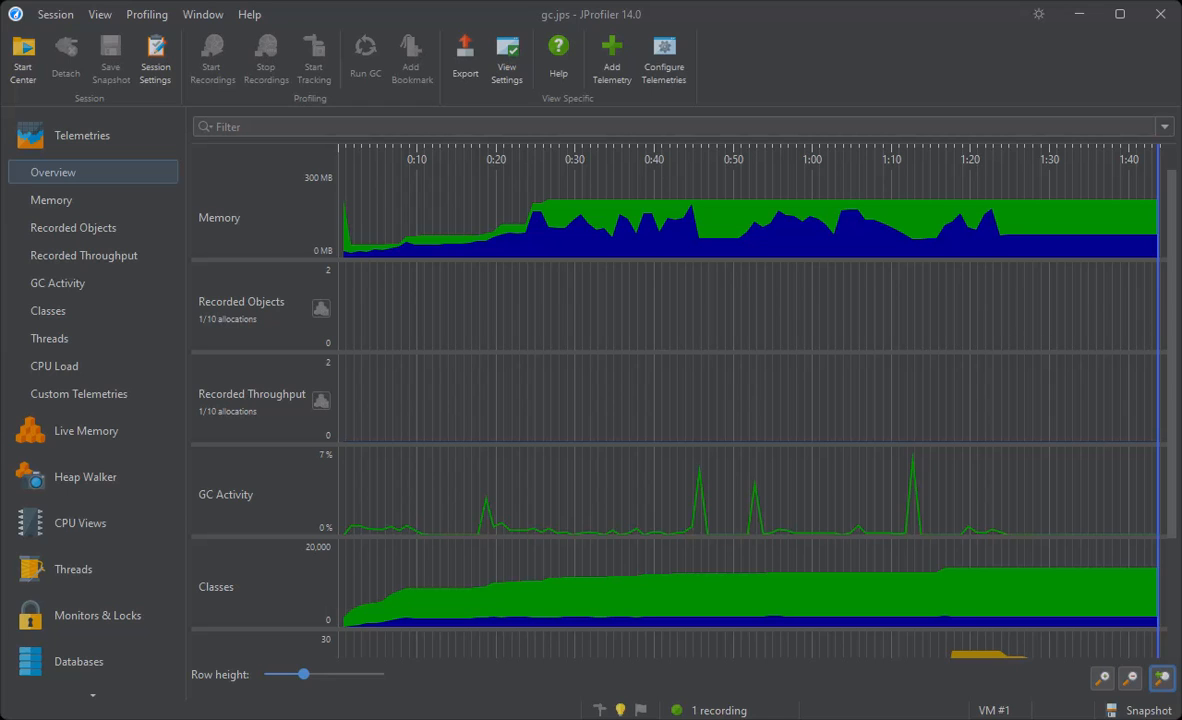
# Step: Leave the telemetry overview and show the Class Loaders probe under JVM & Custom Probes
pyautogui.click(260, 494)
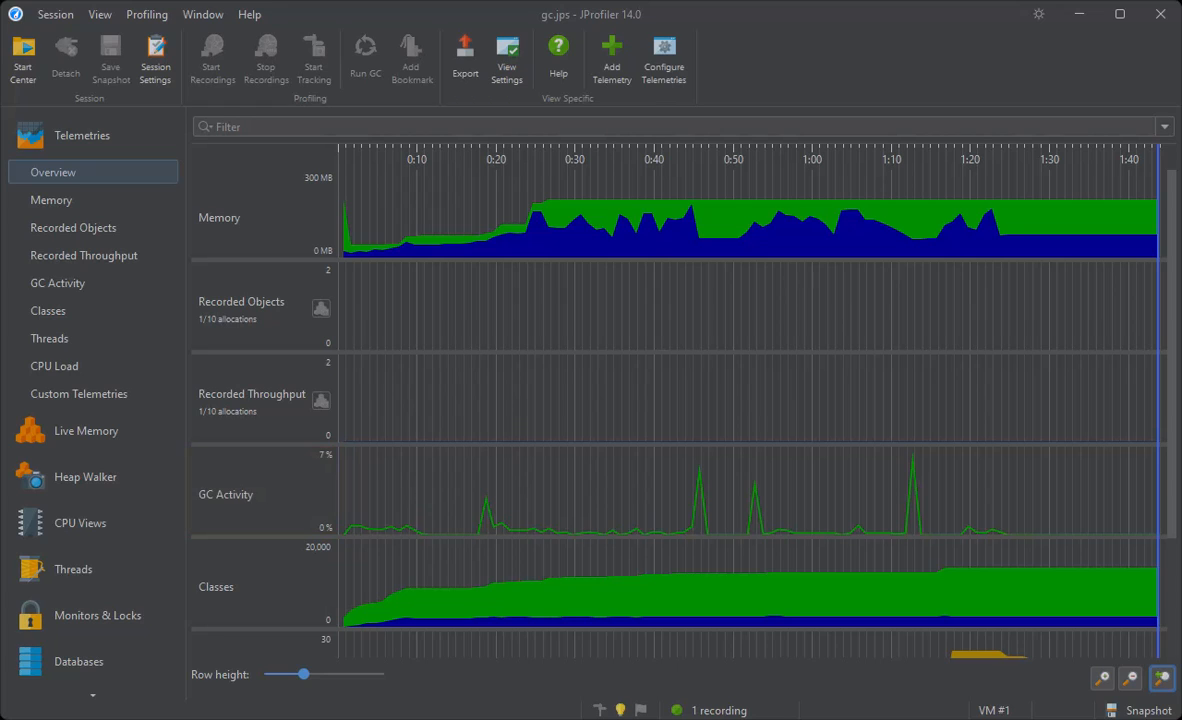
pyautogui.click(58, 284)
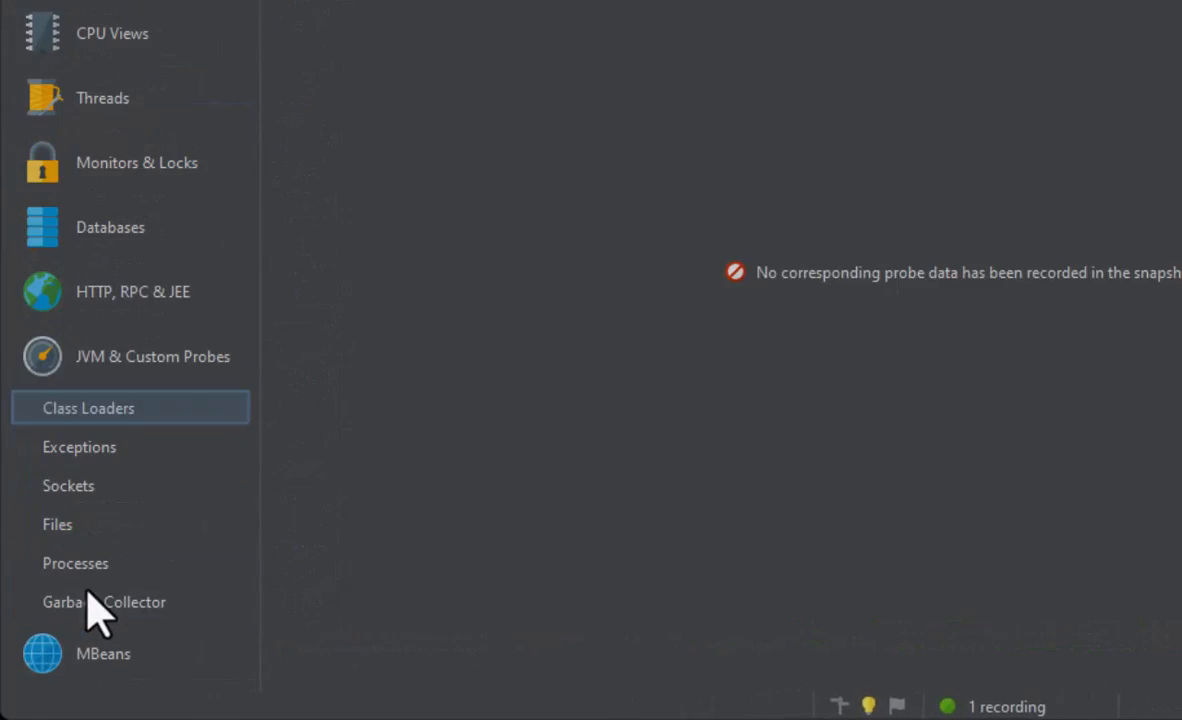
# Step: Show the Garbage Collector probe listing the 195 recorded G1 collections
pyautogui.click(104, 600)
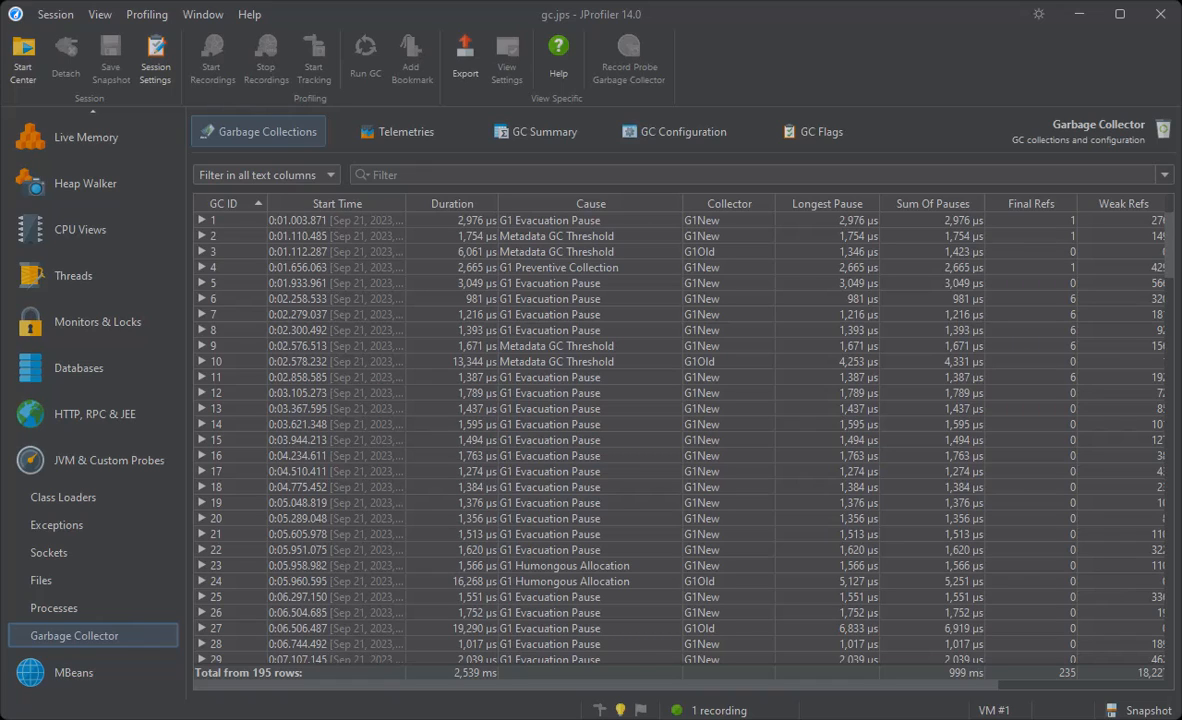
pyautogui.moveTo(580, 248)
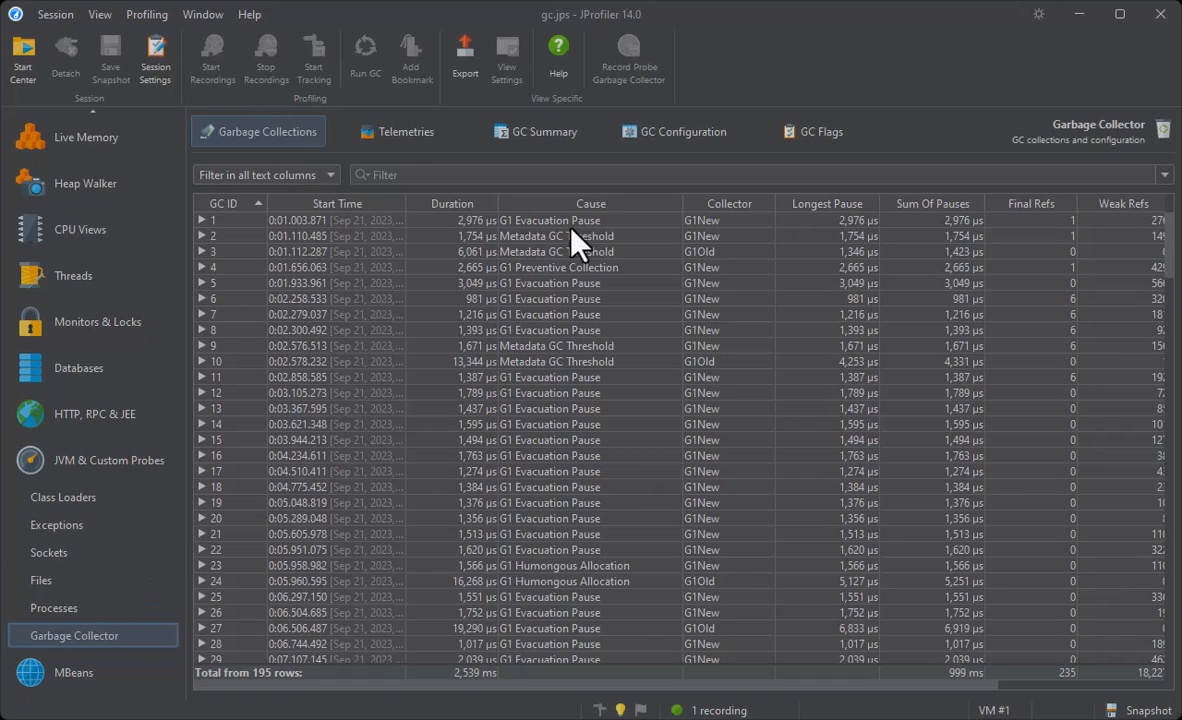
pyautogui.moveTo(580, 248)
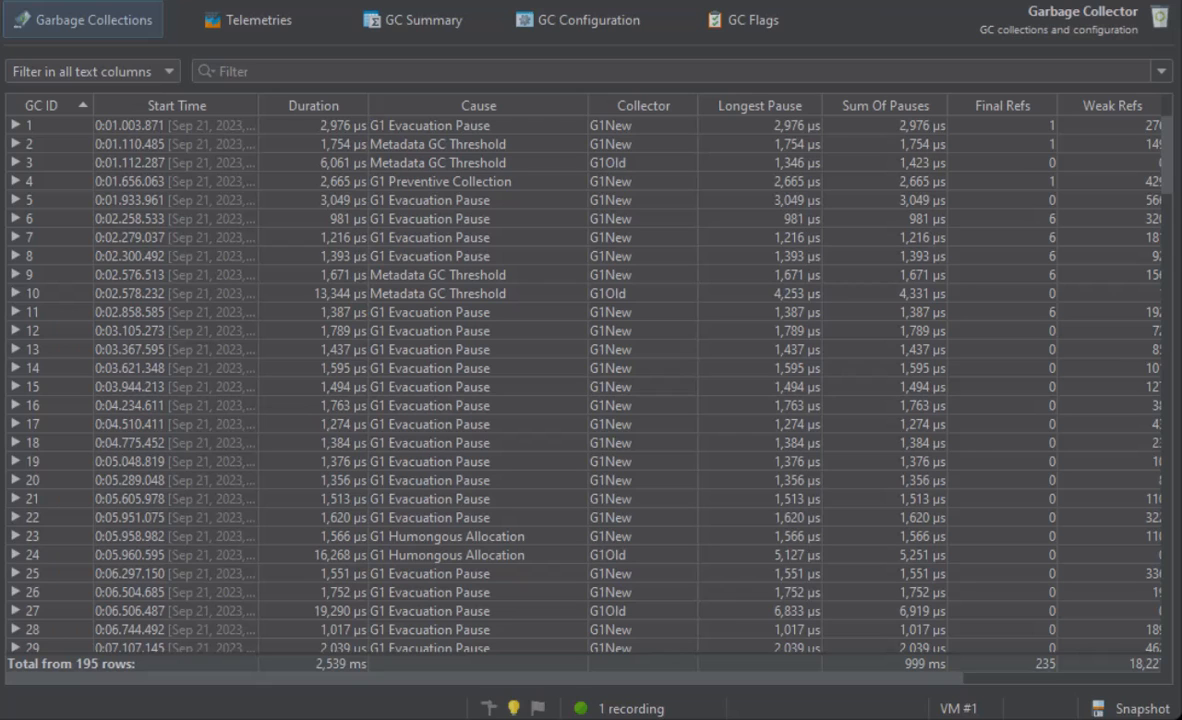
# Step: Sort the collections table by Longest Pause, largest first
pyautogui.click(760, 104)
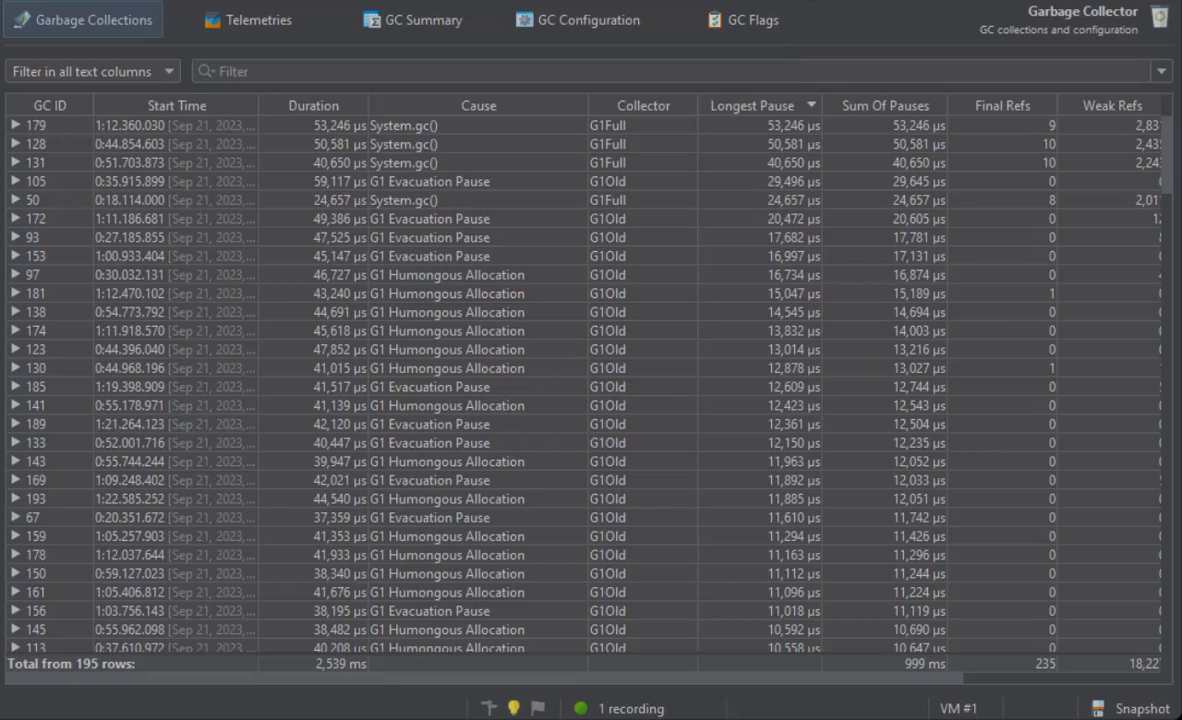
pyautogui.moveTo(892, 122)
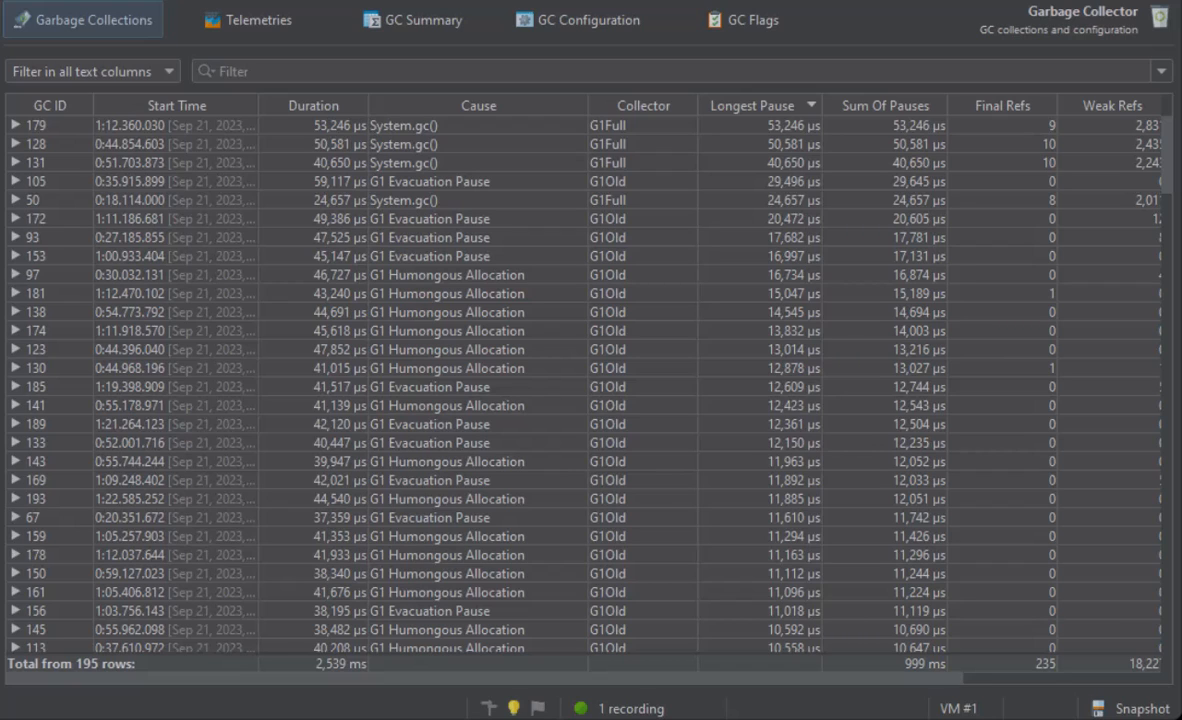
pyautogui.moveTo(664, 198)
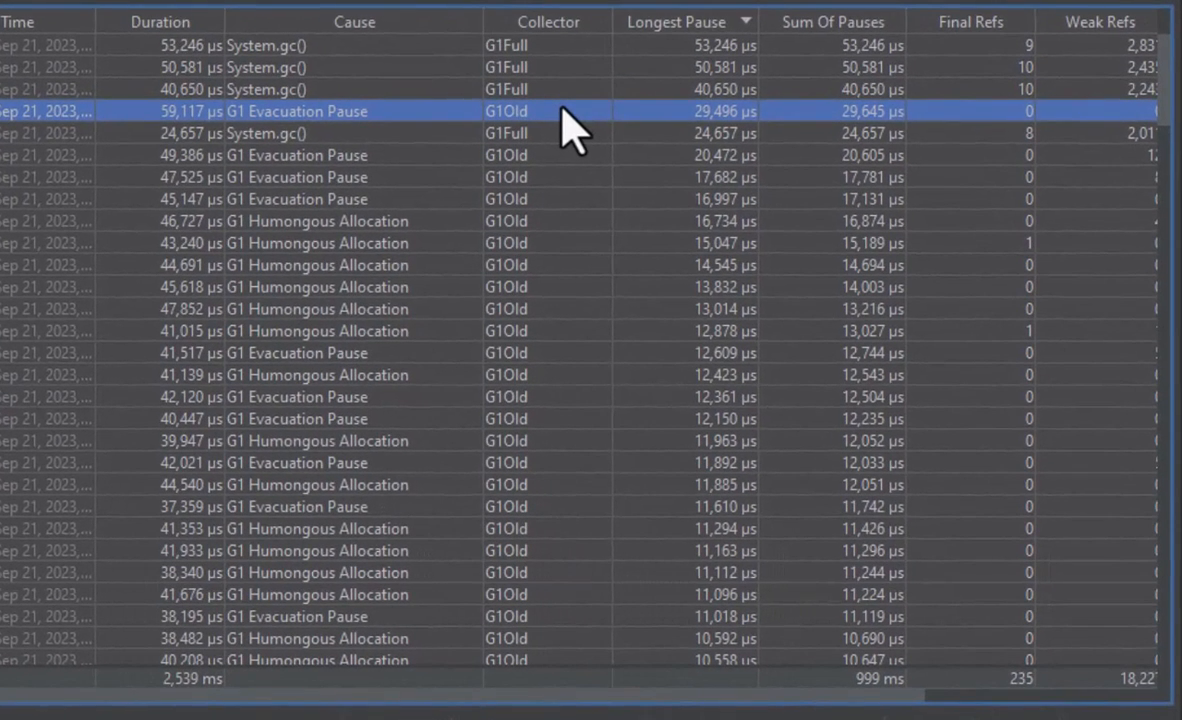
pyautogui.moveTo(714, 150)
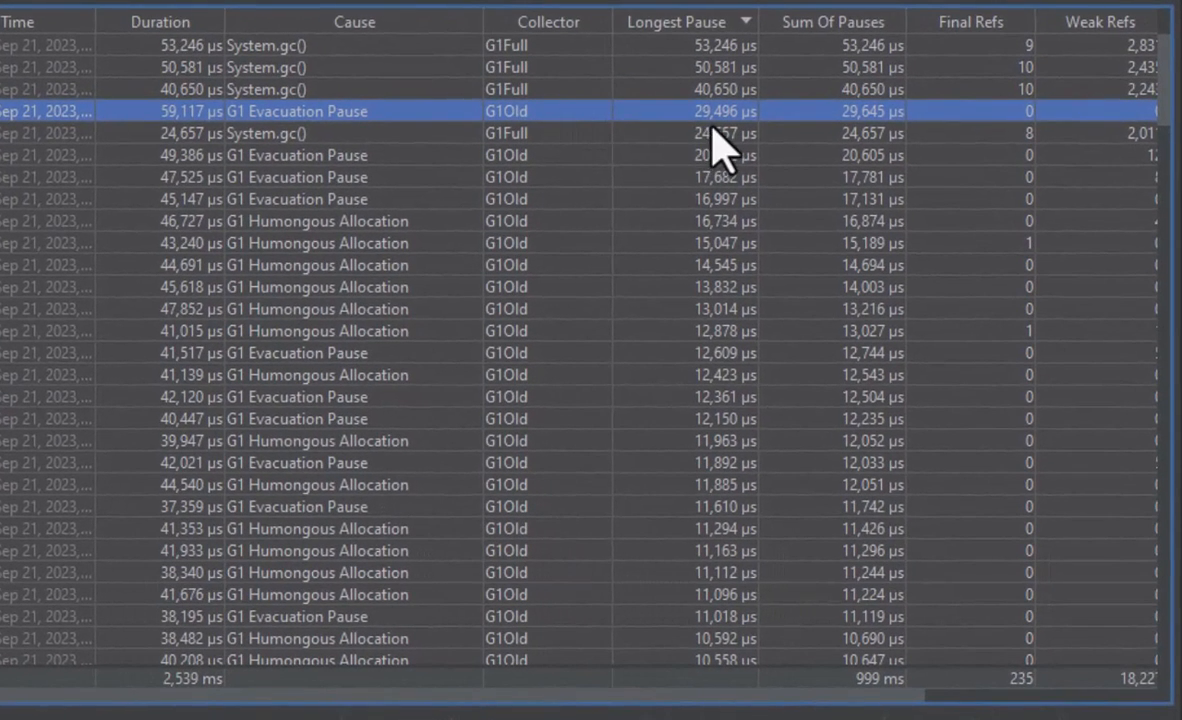
pyautogui.moveTo(590, 164)
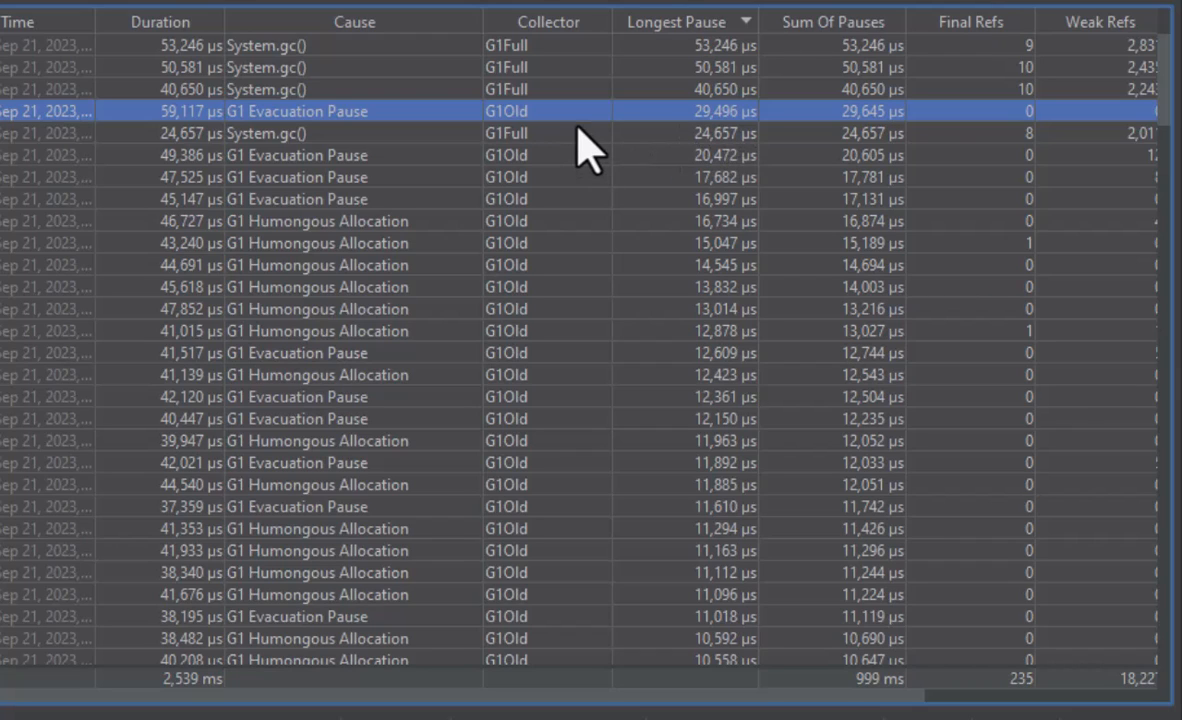
pyautogui.moveTo(184, 140)
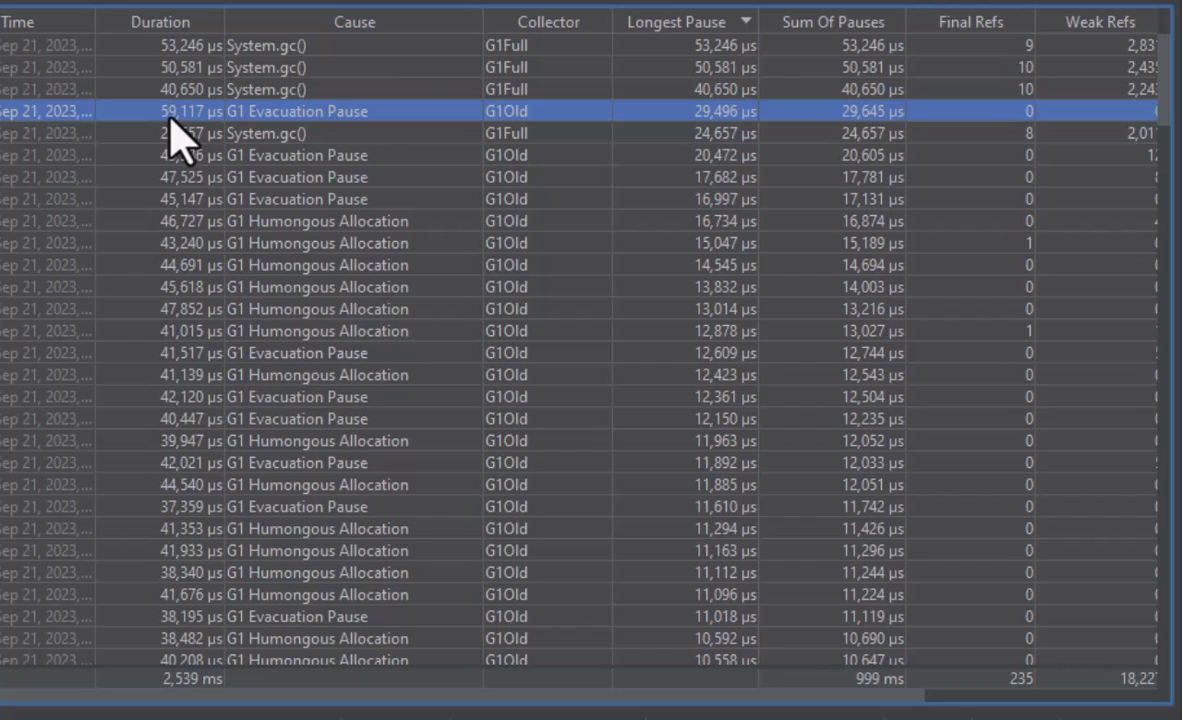
pyautogui.moveTo(196, 136)
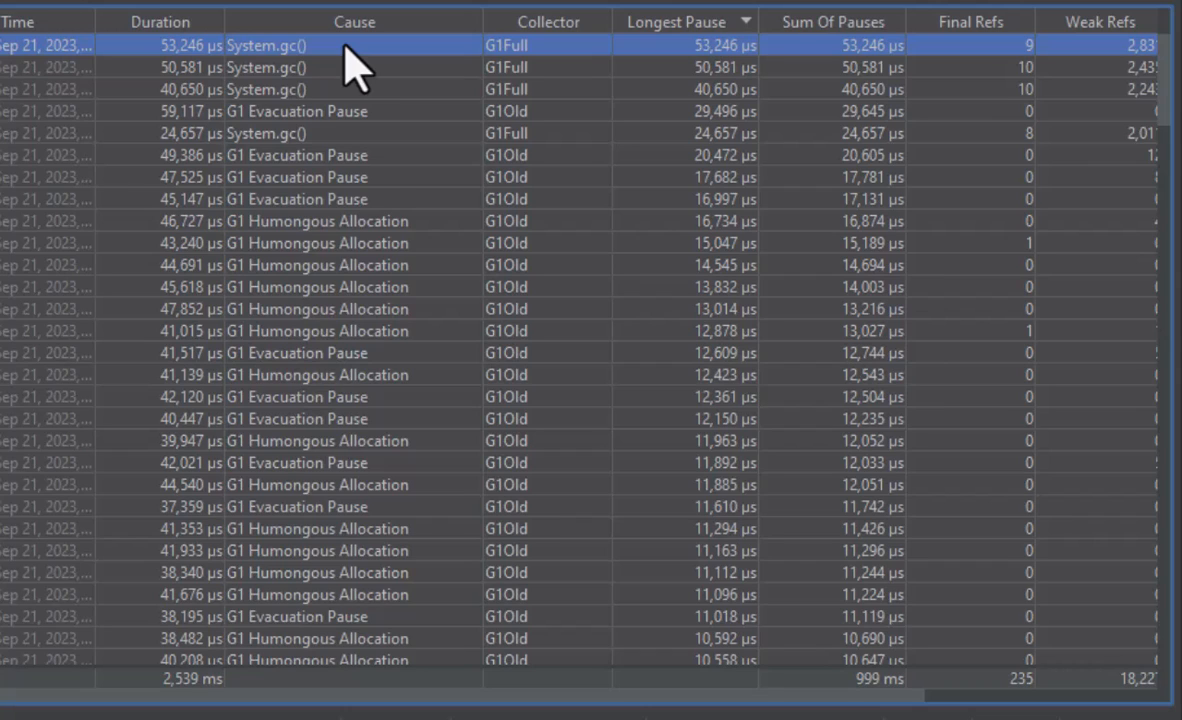
pyautogui.moveTo(298, 76)
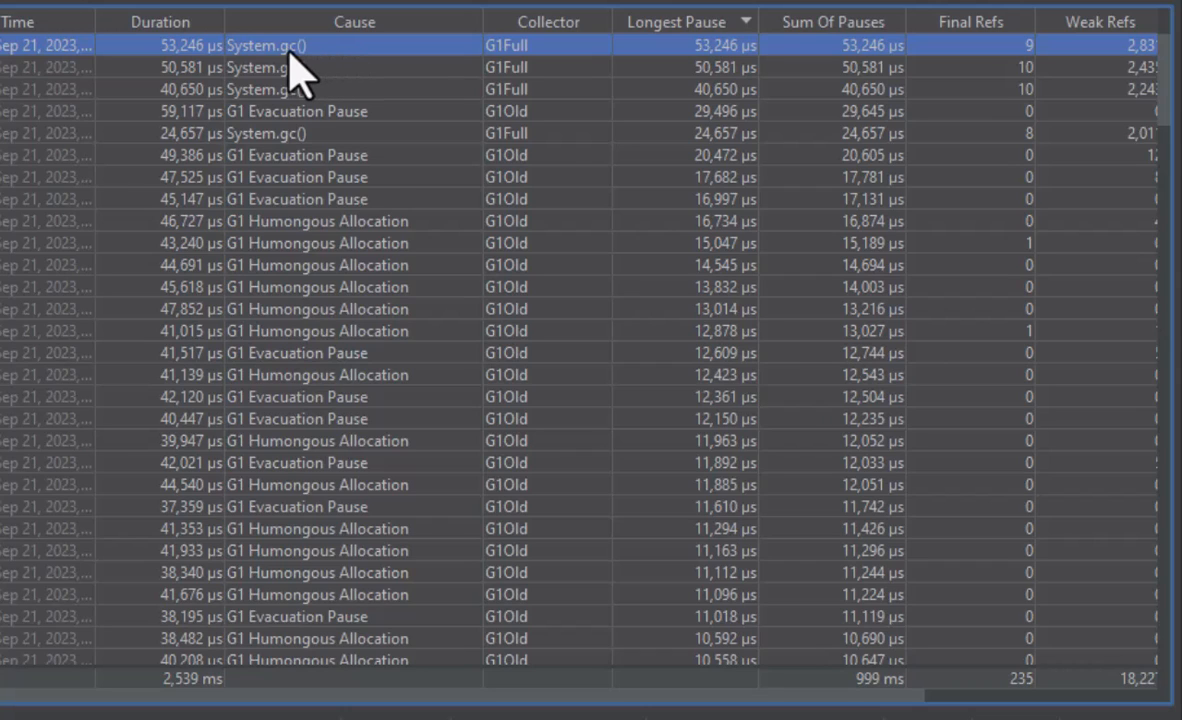
pyautogui.moveTo(300, 70)
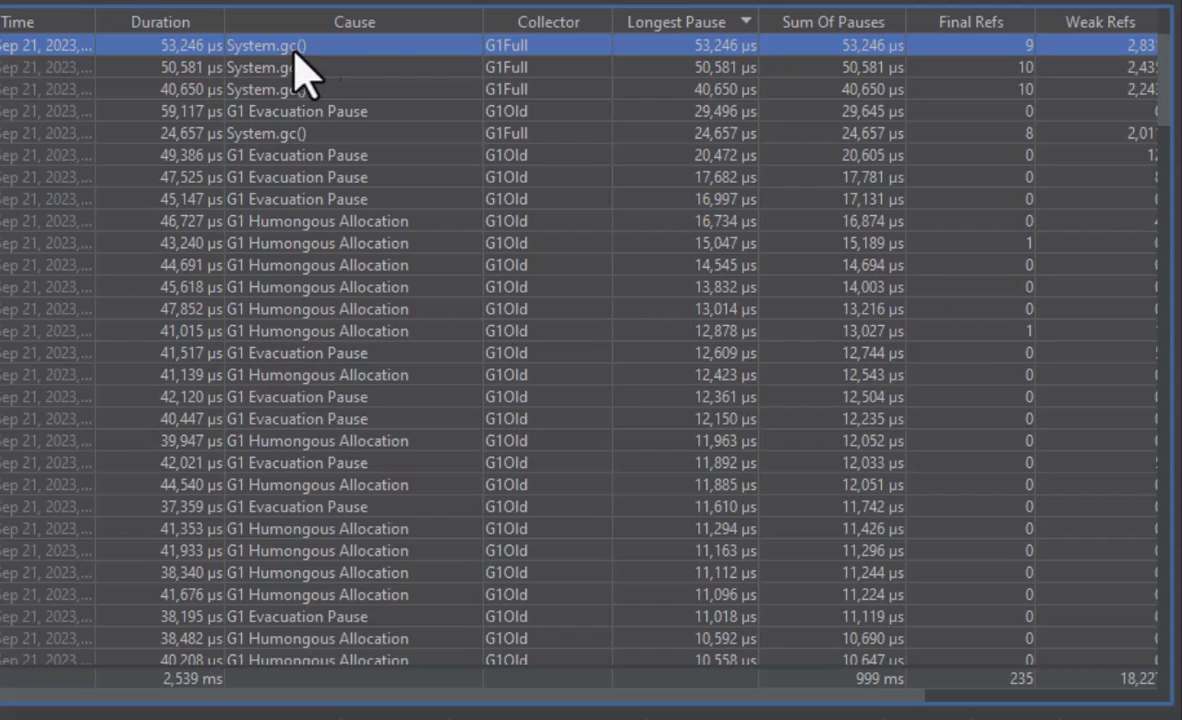
pyautogui.moveTo(540, 76)
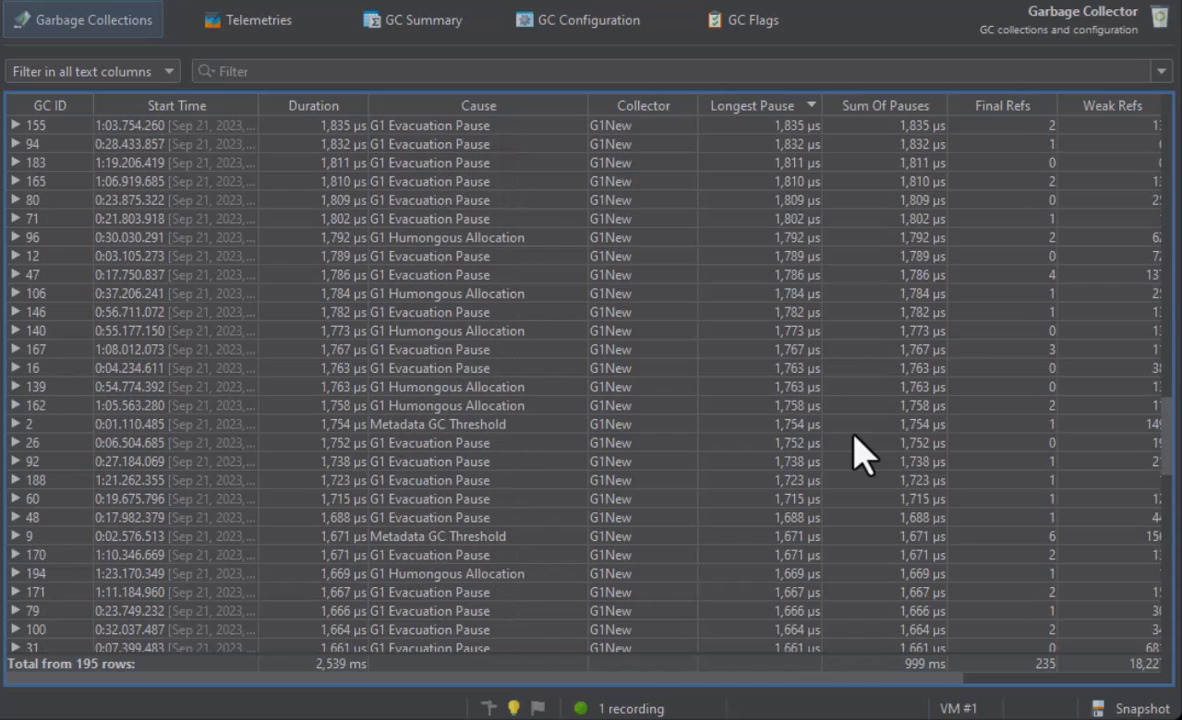
pyautogui.moveTo(624, 476)
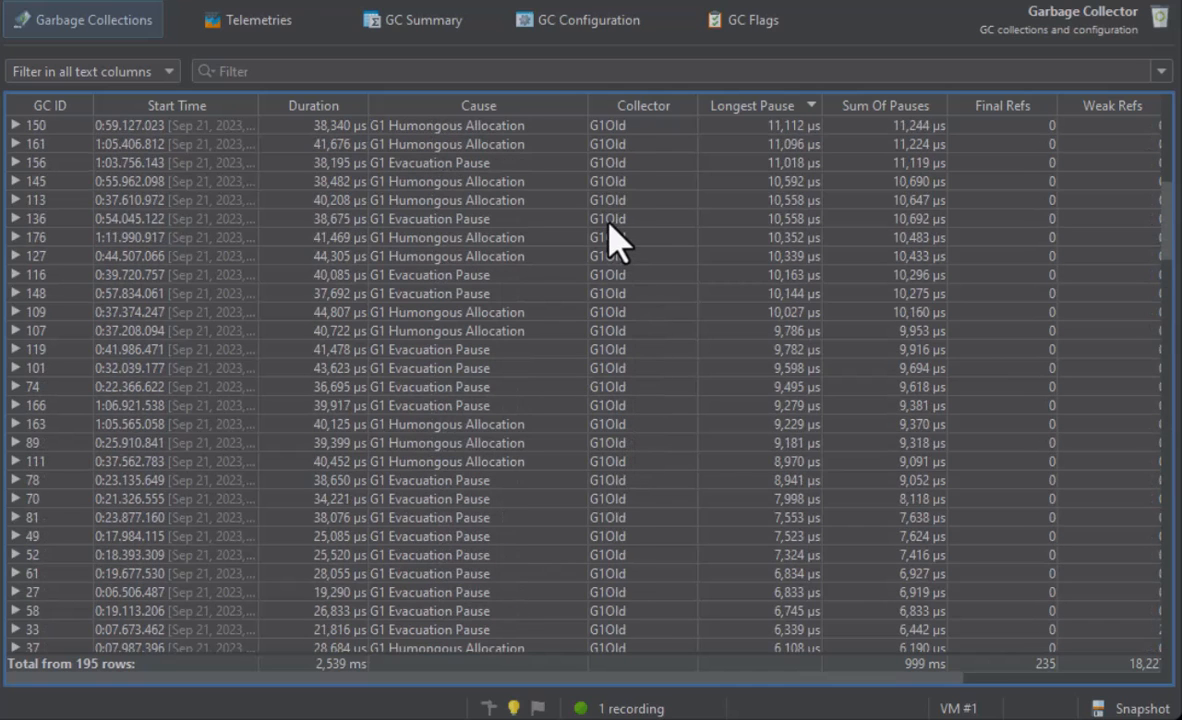
pyautogui.click(608, 218)
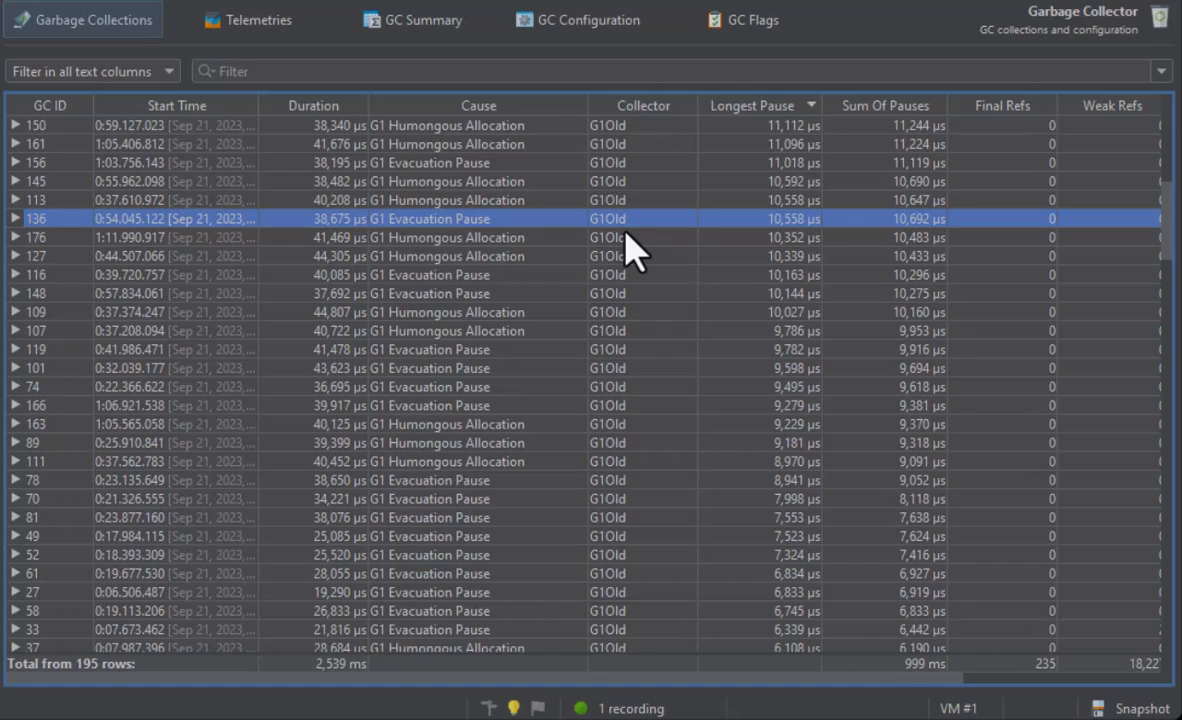
pyautogui.moveTo(628, 250)
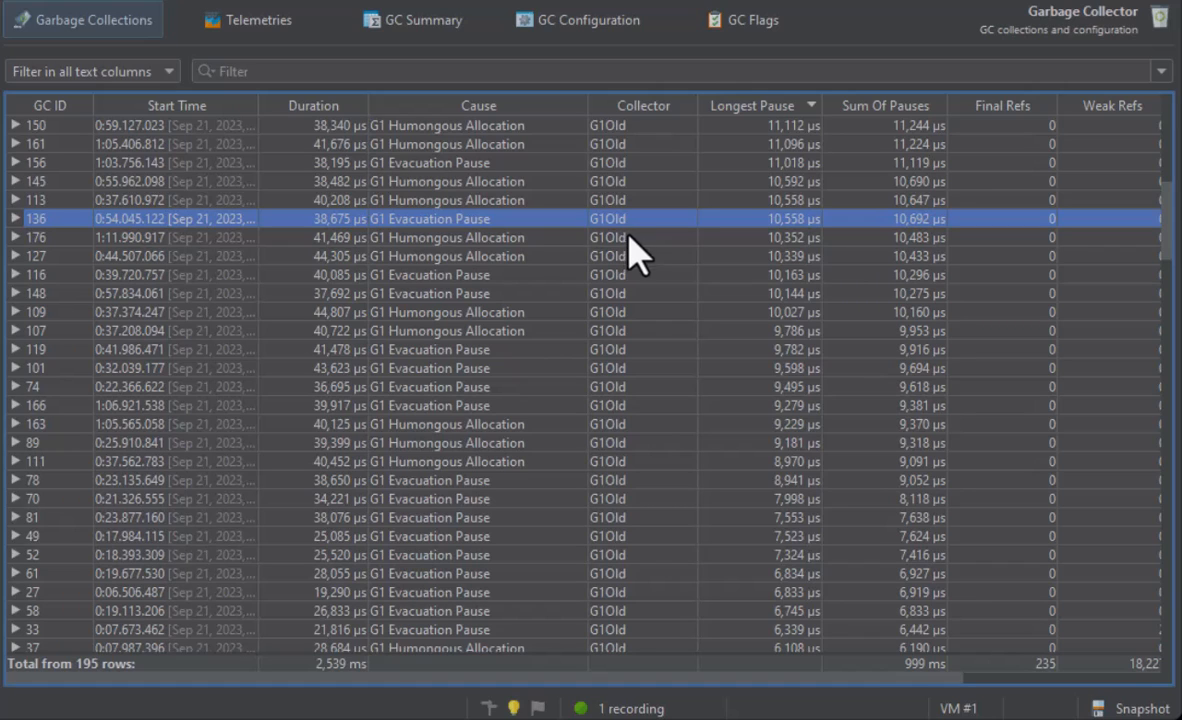
pyautogui.moveTo(76, 160)
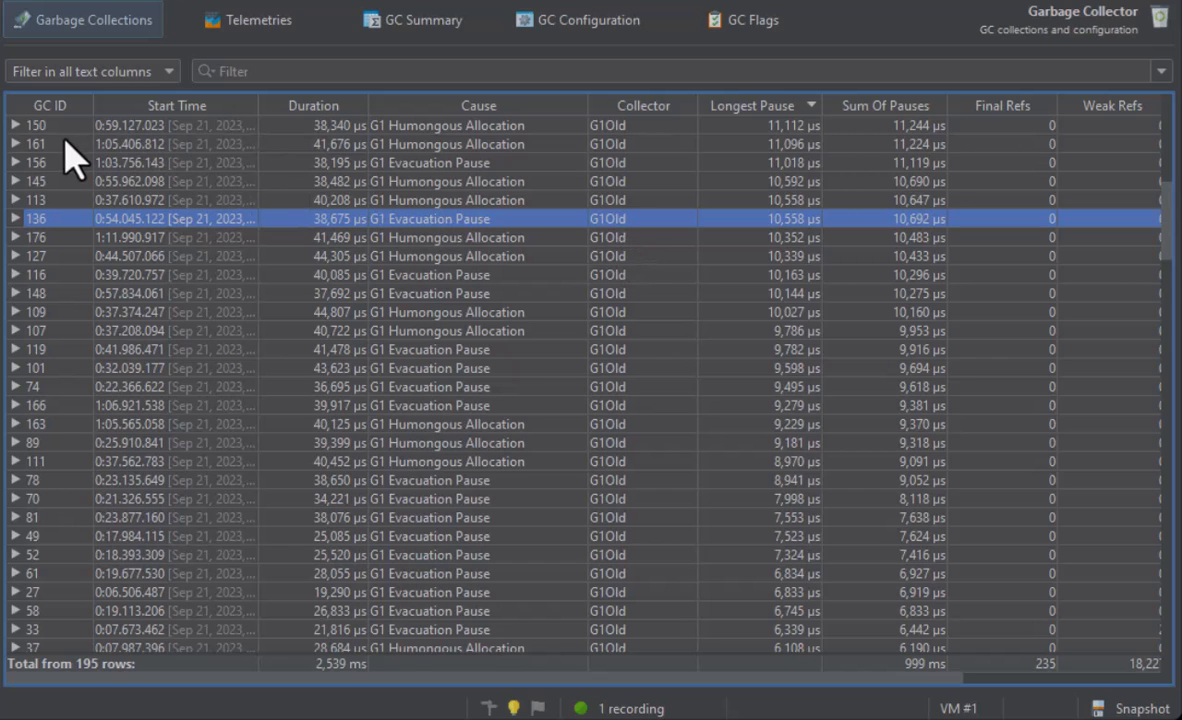
pyautogui.click(16, 124)
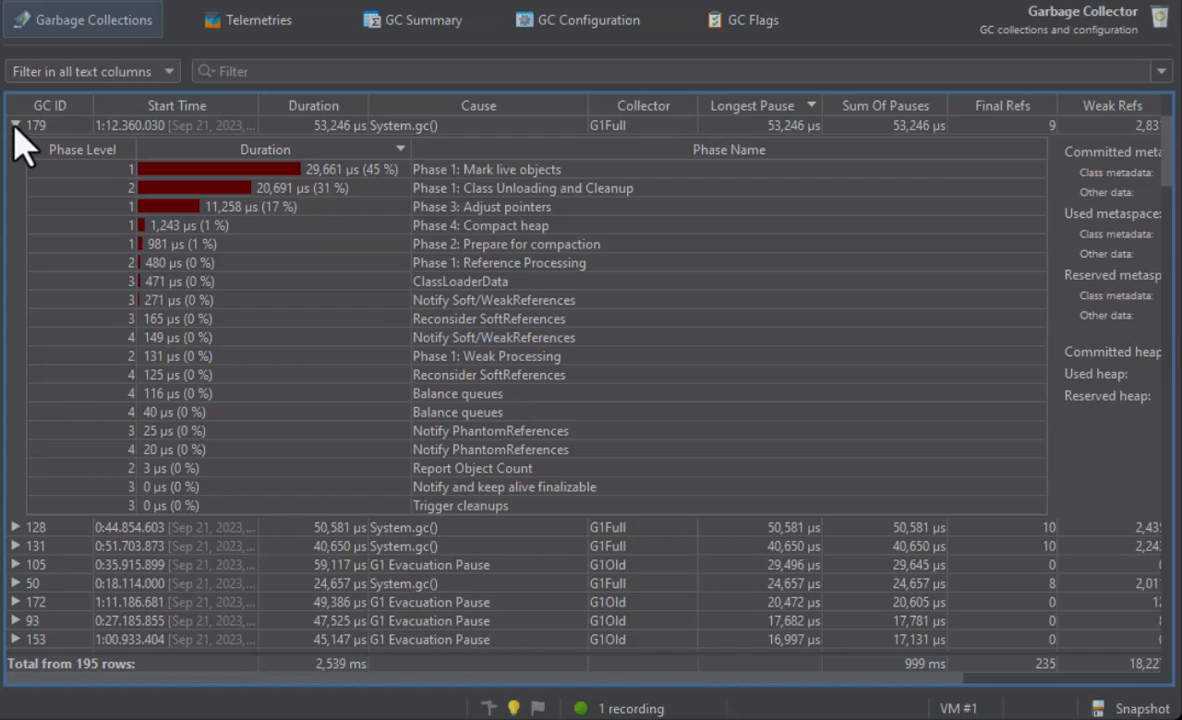
pyautogui.click(488, 168)
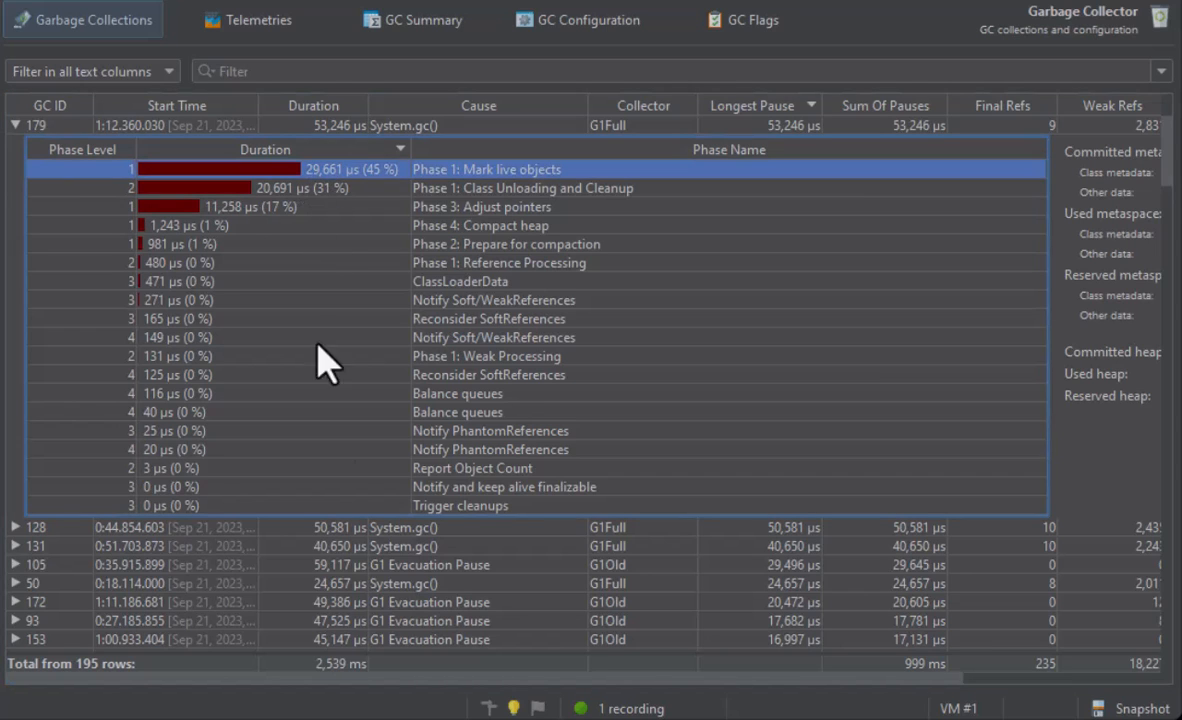
pyautogui.hscroll(3)
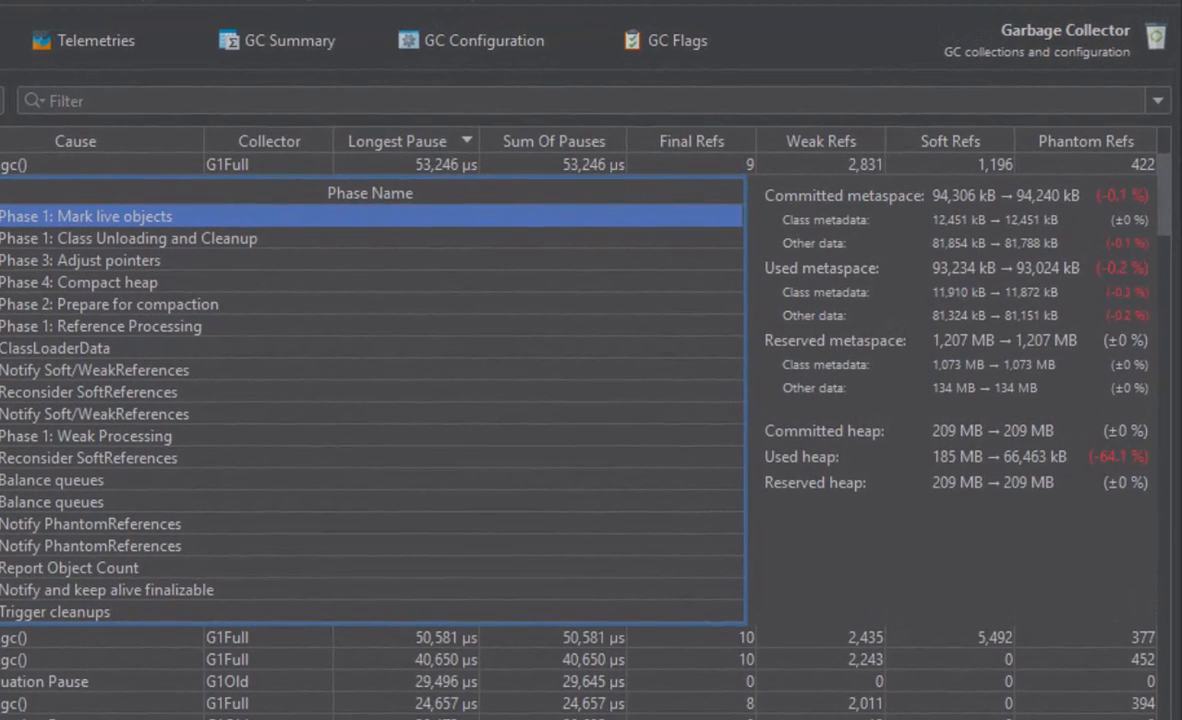
pyautogui.moveTo(1108, 496)
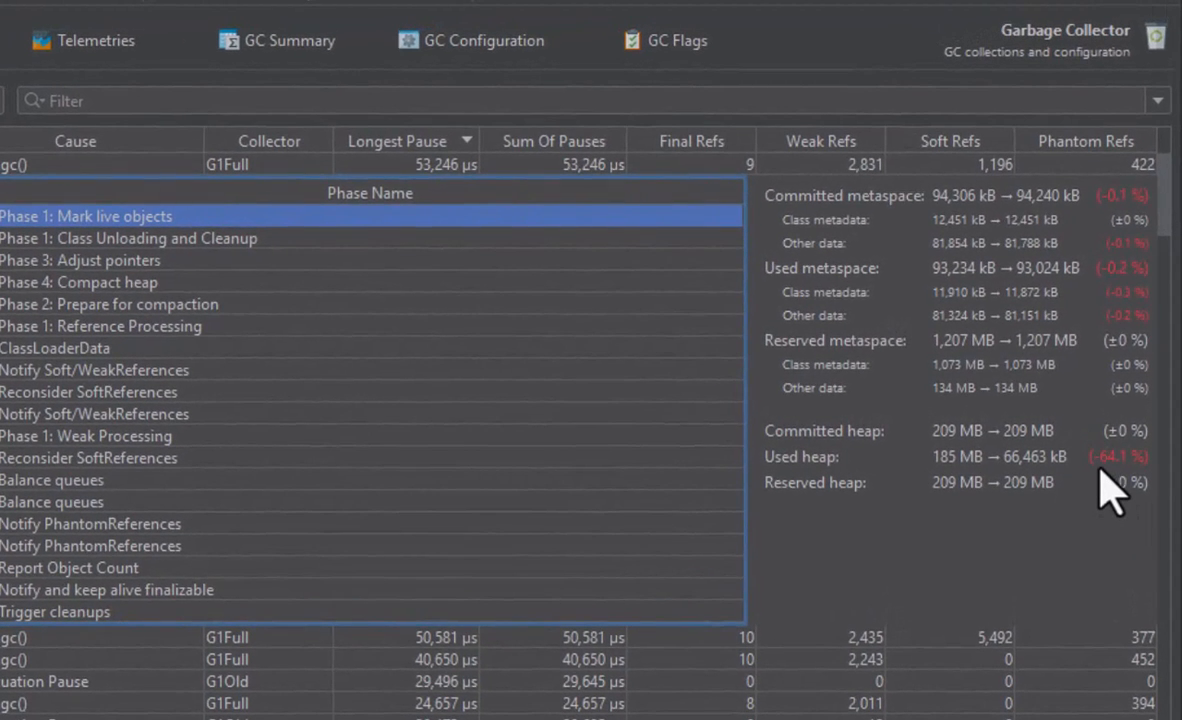
pyautogui.moveTo(1124, 256)
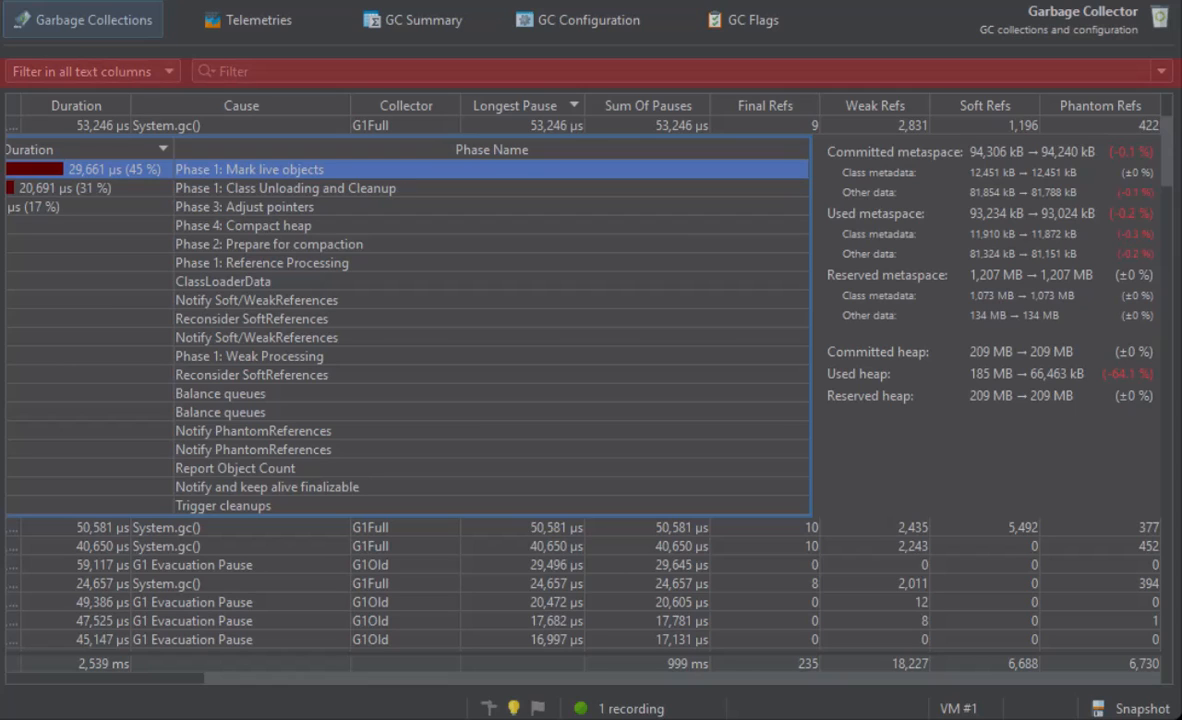
pyautogui.moveTo(592, 156)
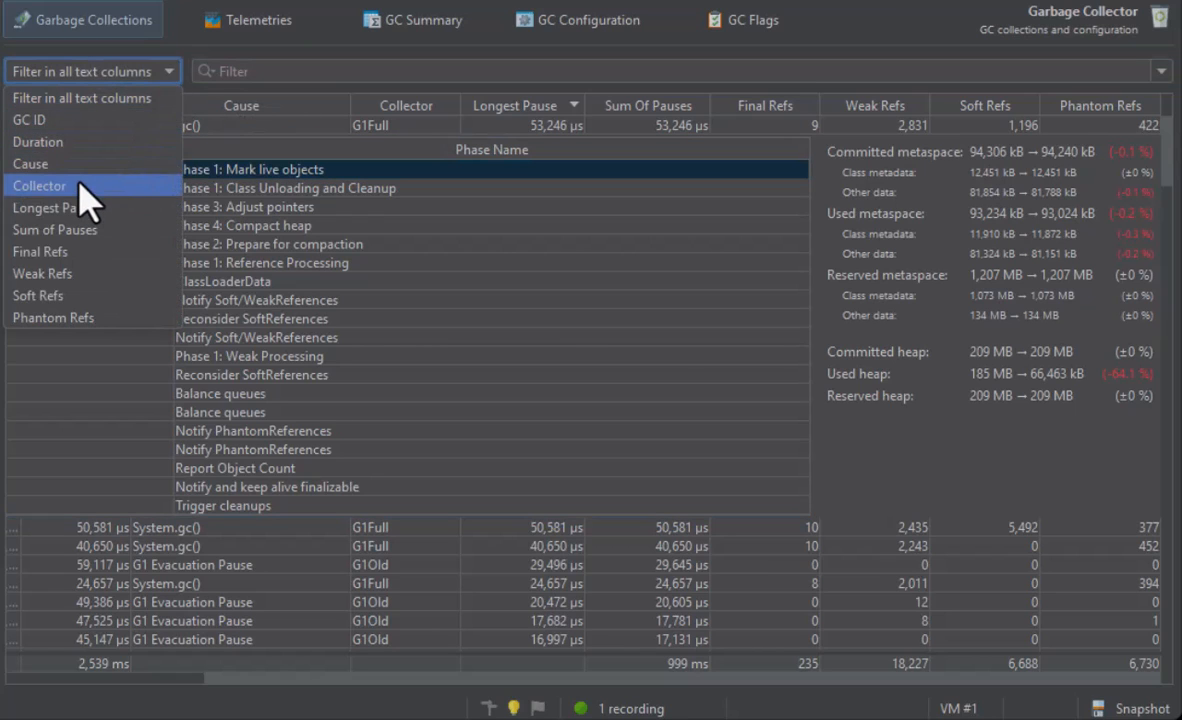
# Step: Filter collections to collector 'new', Final Refs ≥ 2 and a longer Notify PhantomReferences phase
pyautogui.write('new')
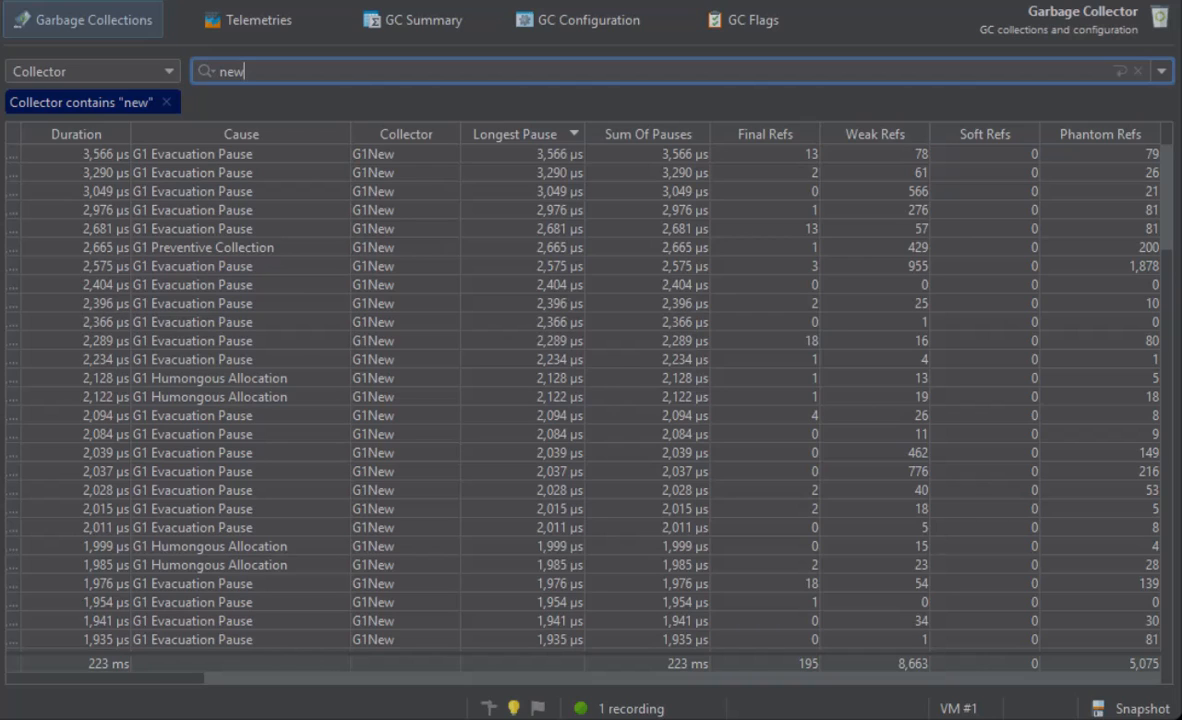
pyautogui.moveTo(548, 196)
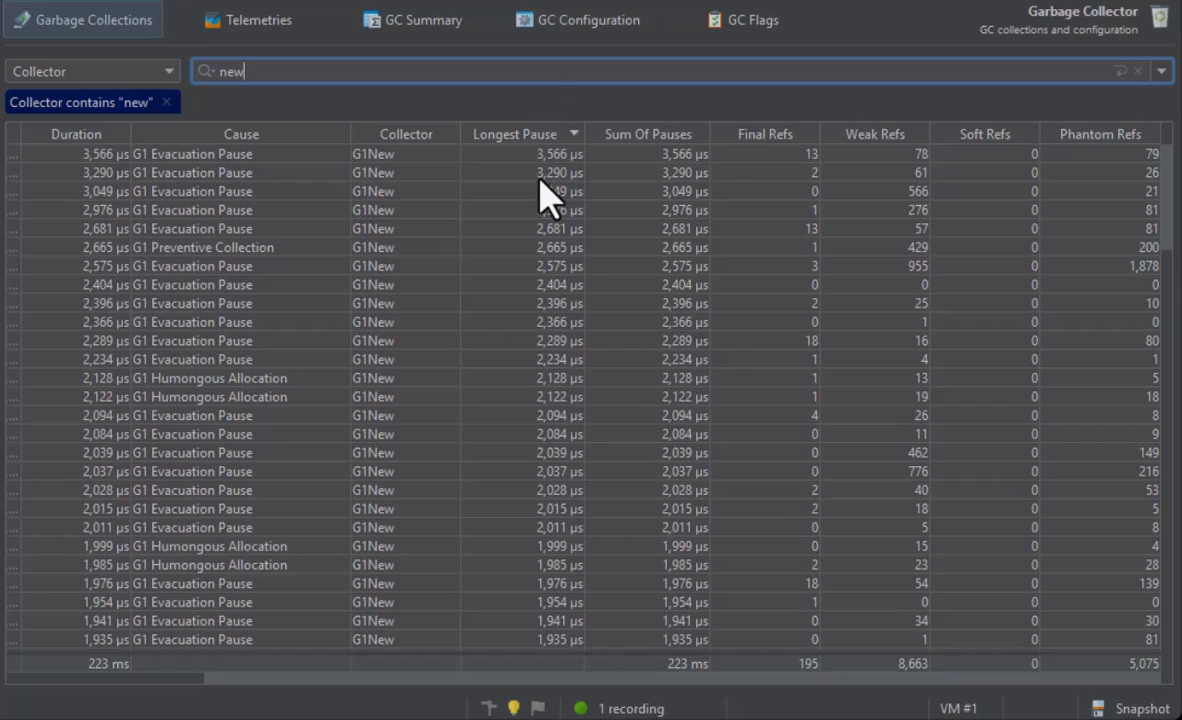
pyautogui.click(448, 72)
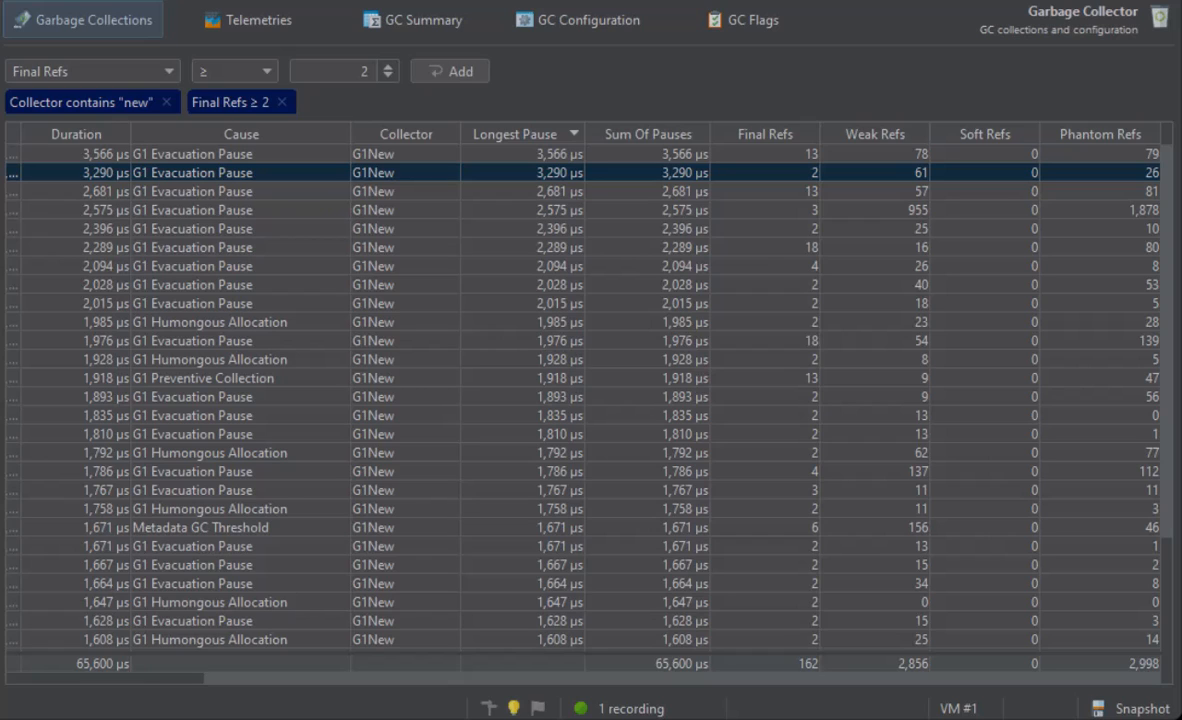
pyautogui.click(16, 172)
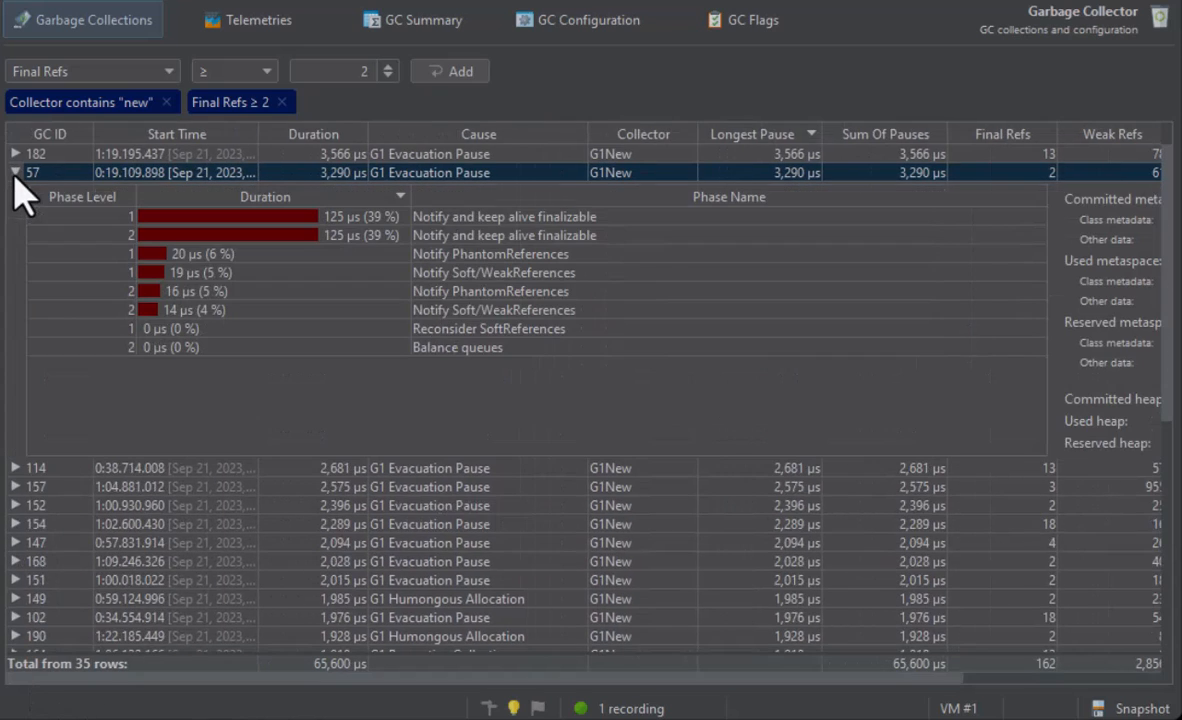
pyautogui.rightClick(200, 292)
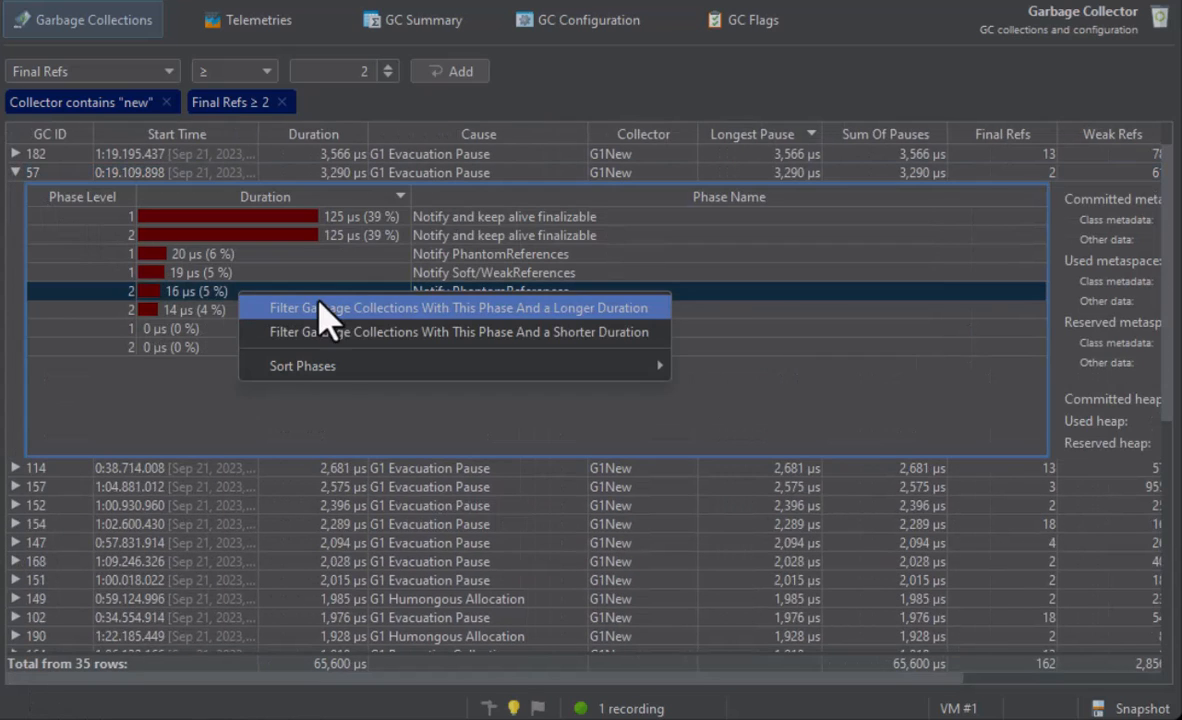
pyautogui.click(452, 308)
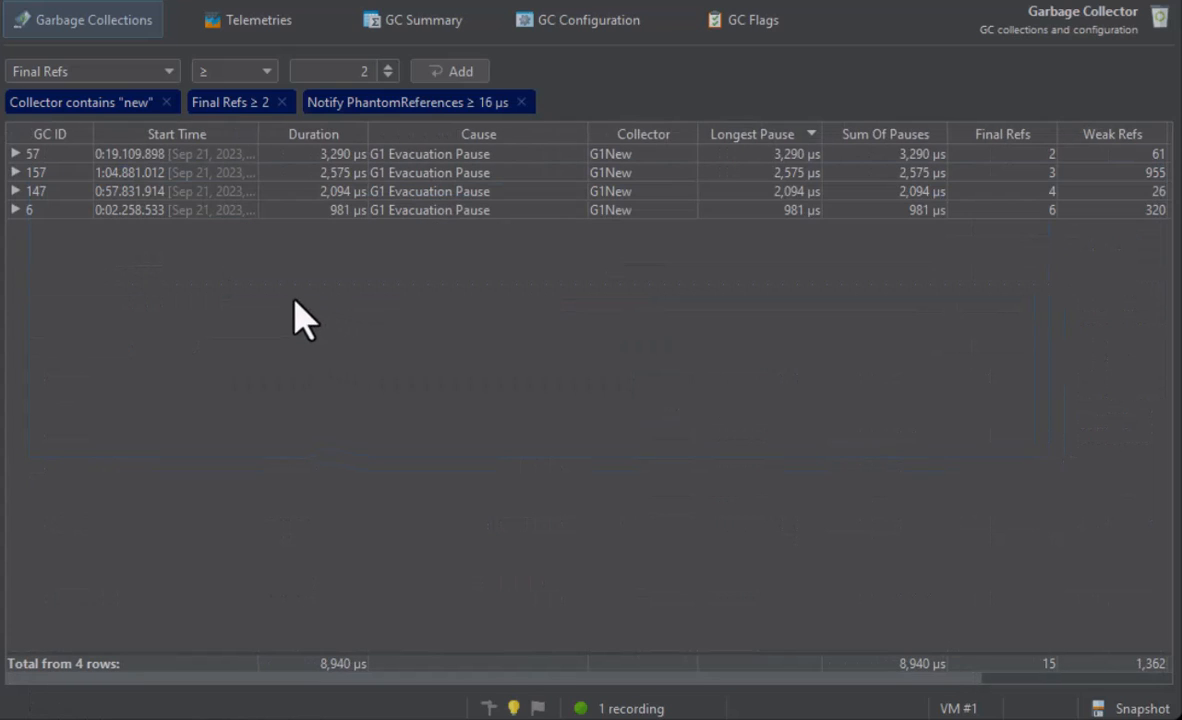
pyautogui.moveTo(520, 102)
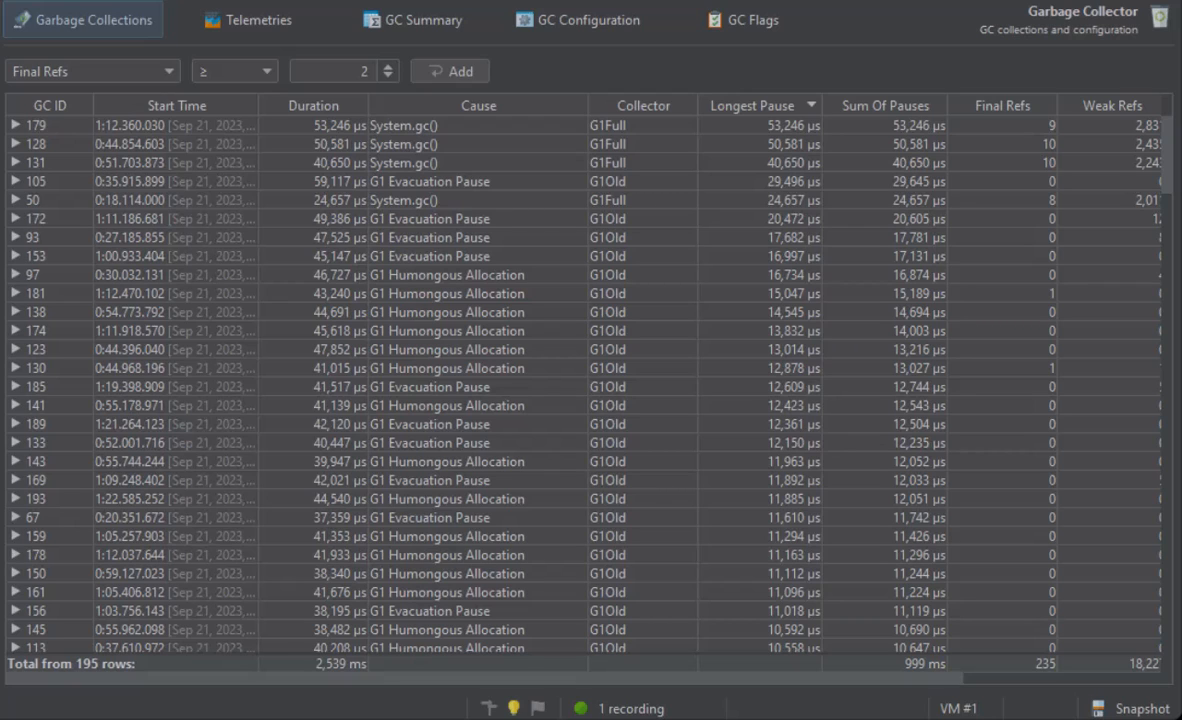
# Step: Show the GC telemetry graphs with collections limited to events between 64 and 80 s
pyautogui.click(248, 20)
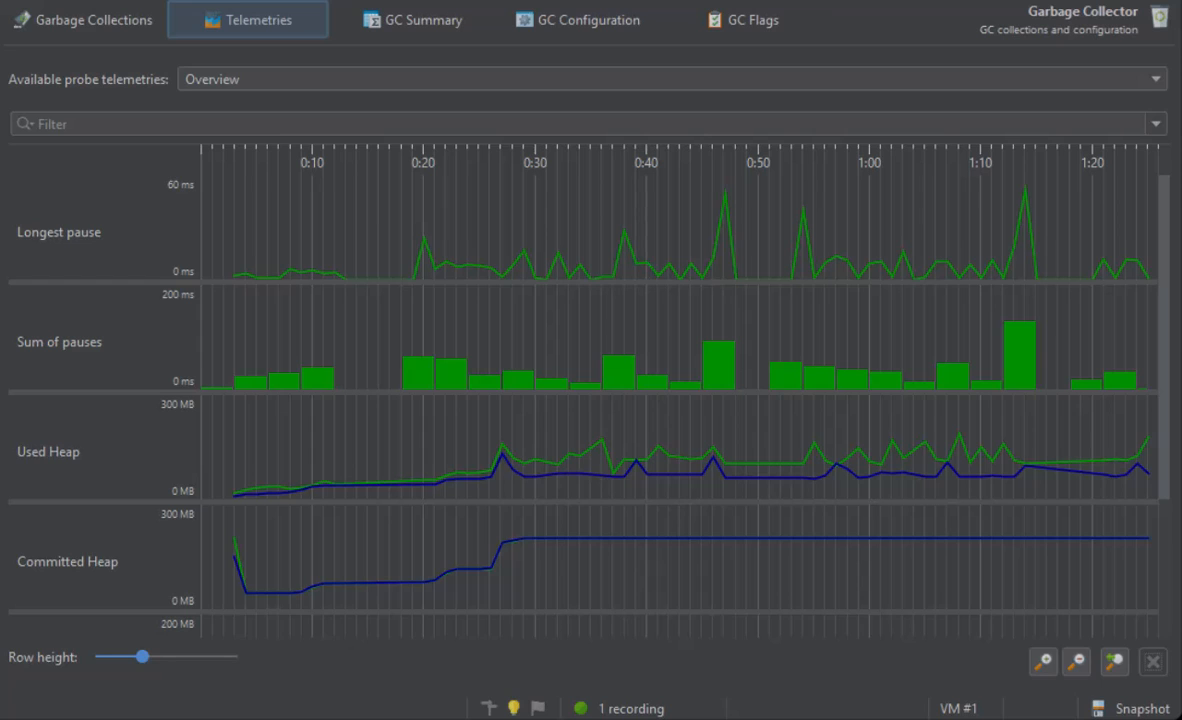
pyautogui.moveTo(888, 330)
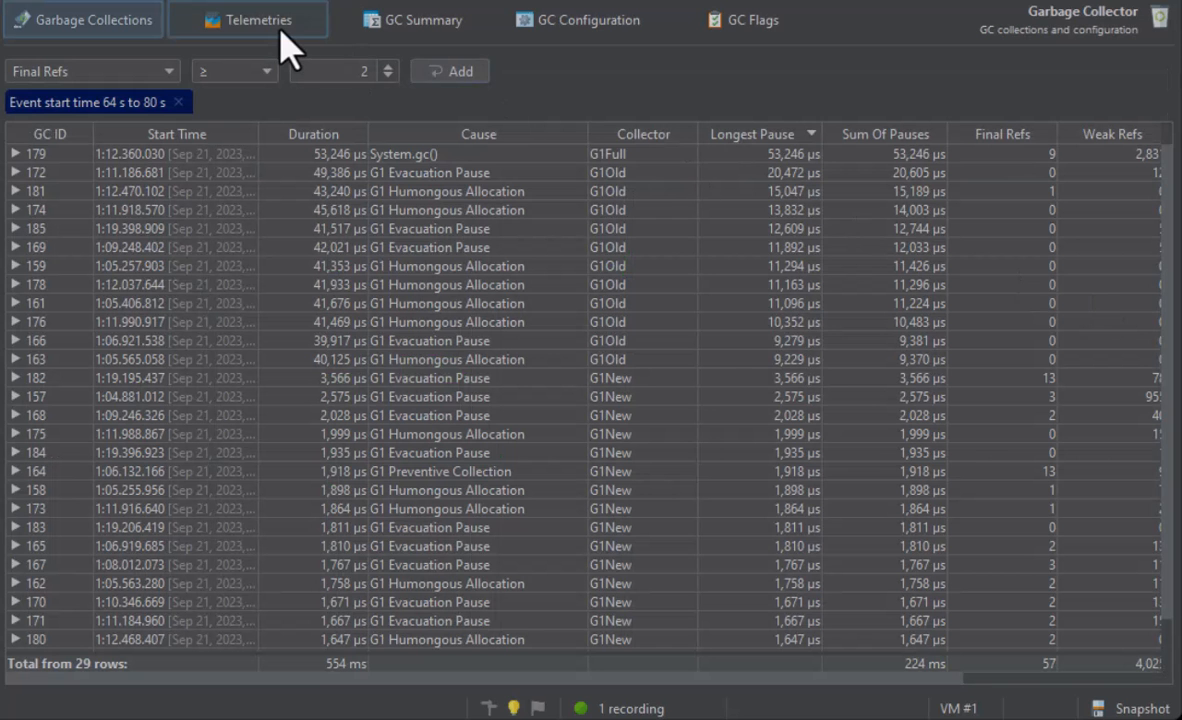
pyautogui.click(248, 20)
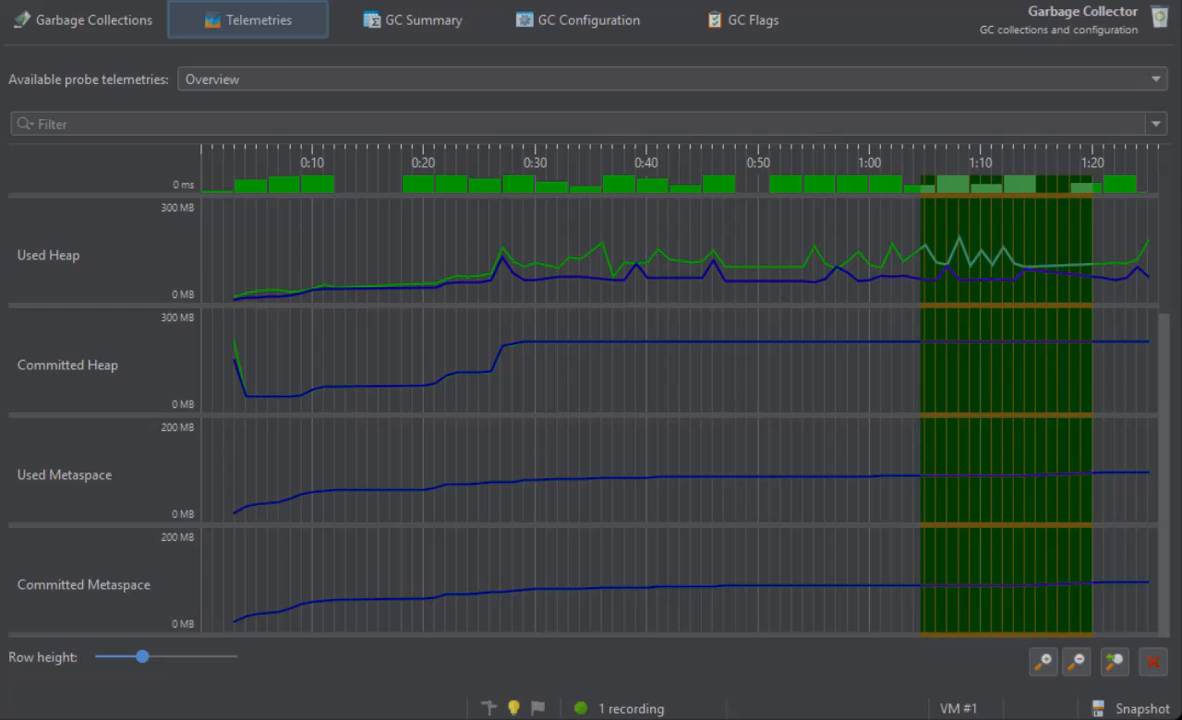
pyautogui.moveTo(708, 262)
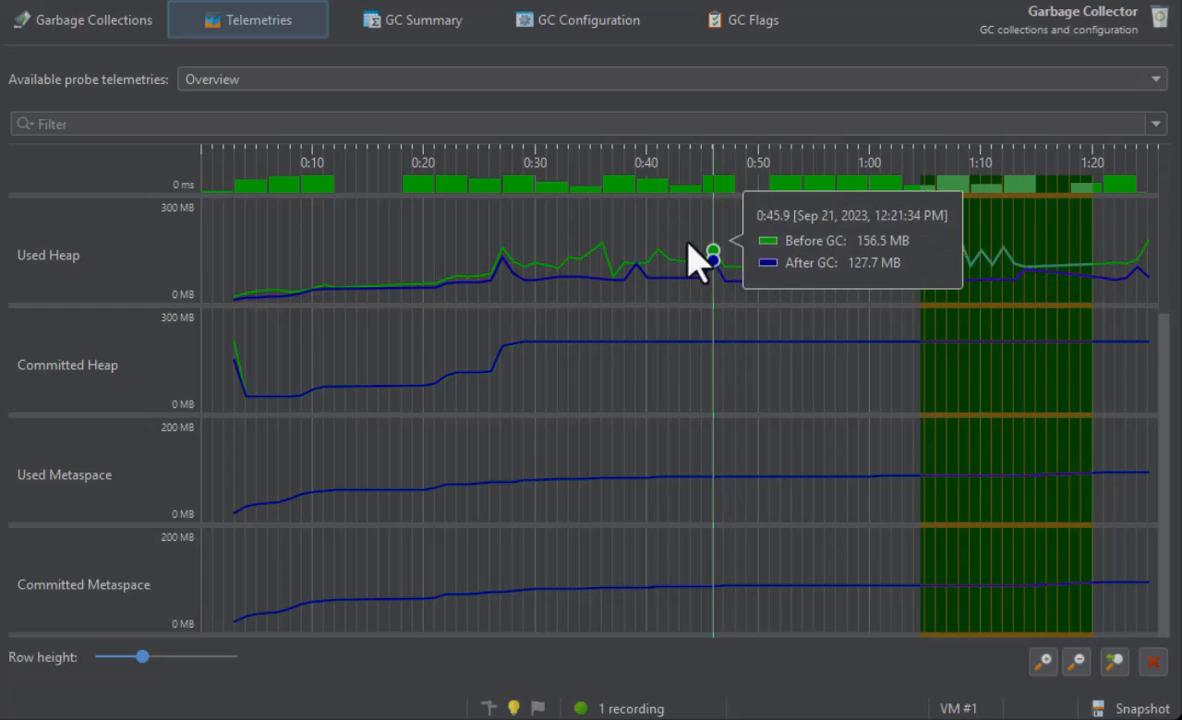
pyautogui.moveTo(584, 270)
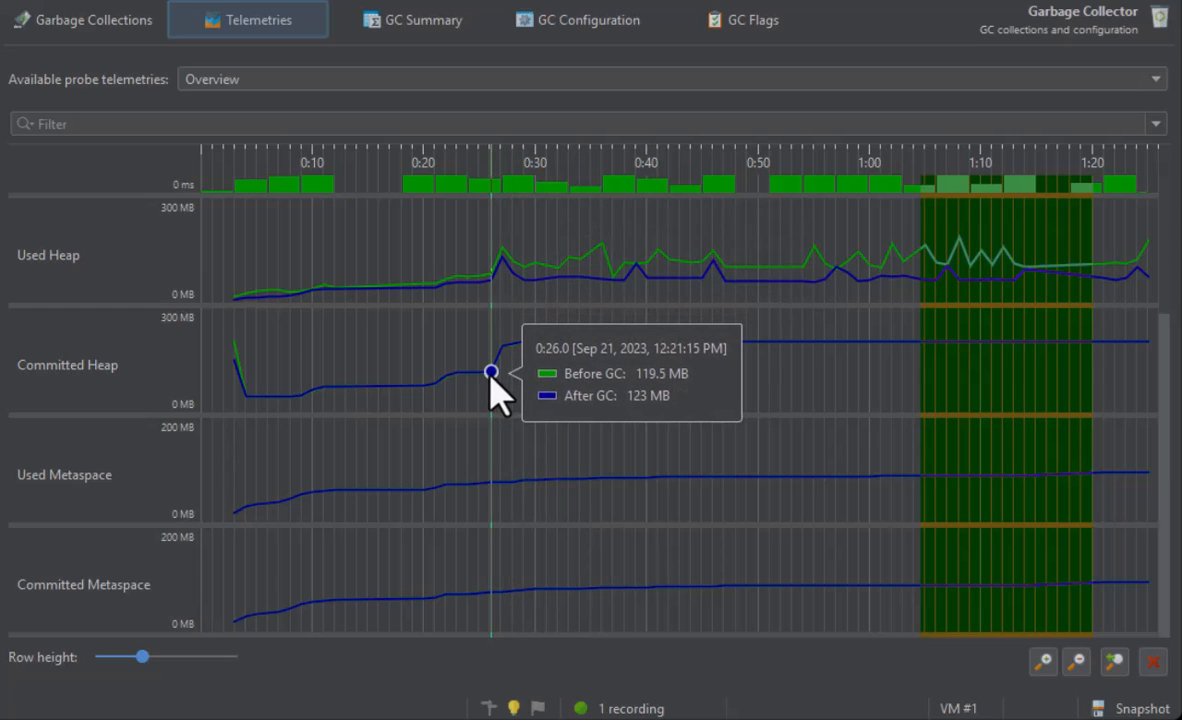
# Step: View the GC summary statistics, then the garbage collector configuration table
pyautogui.click(412, 20)
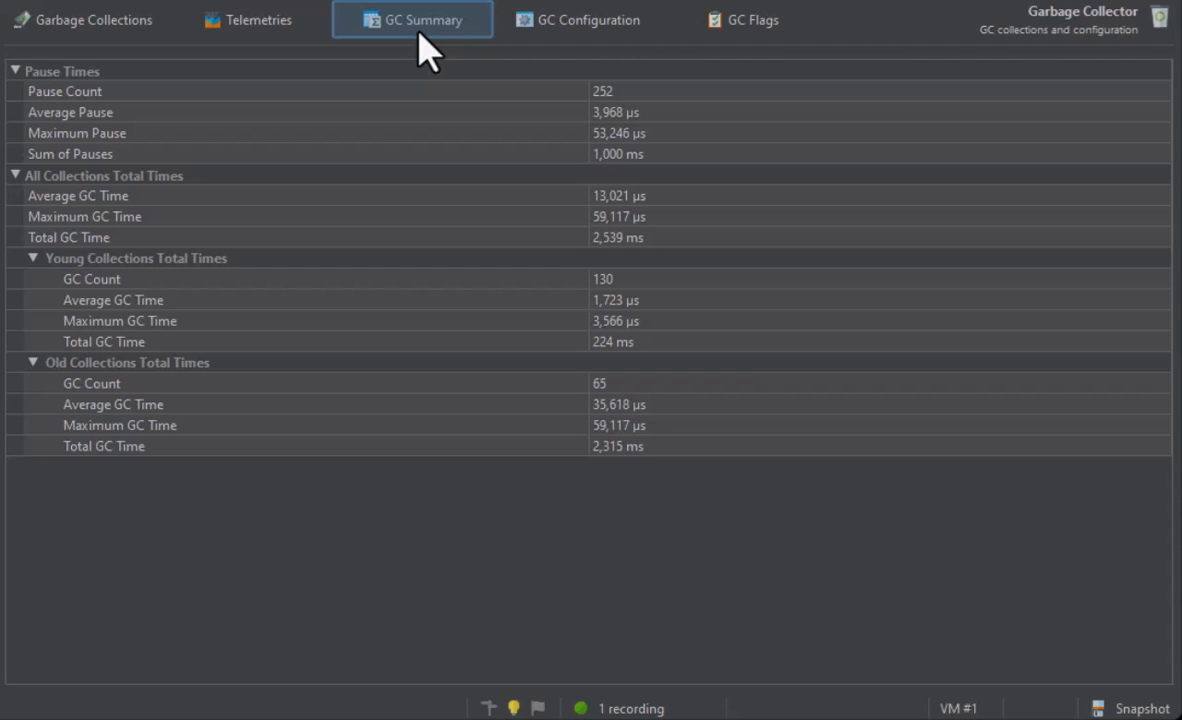
pyautogui.moveTo(150, 96)
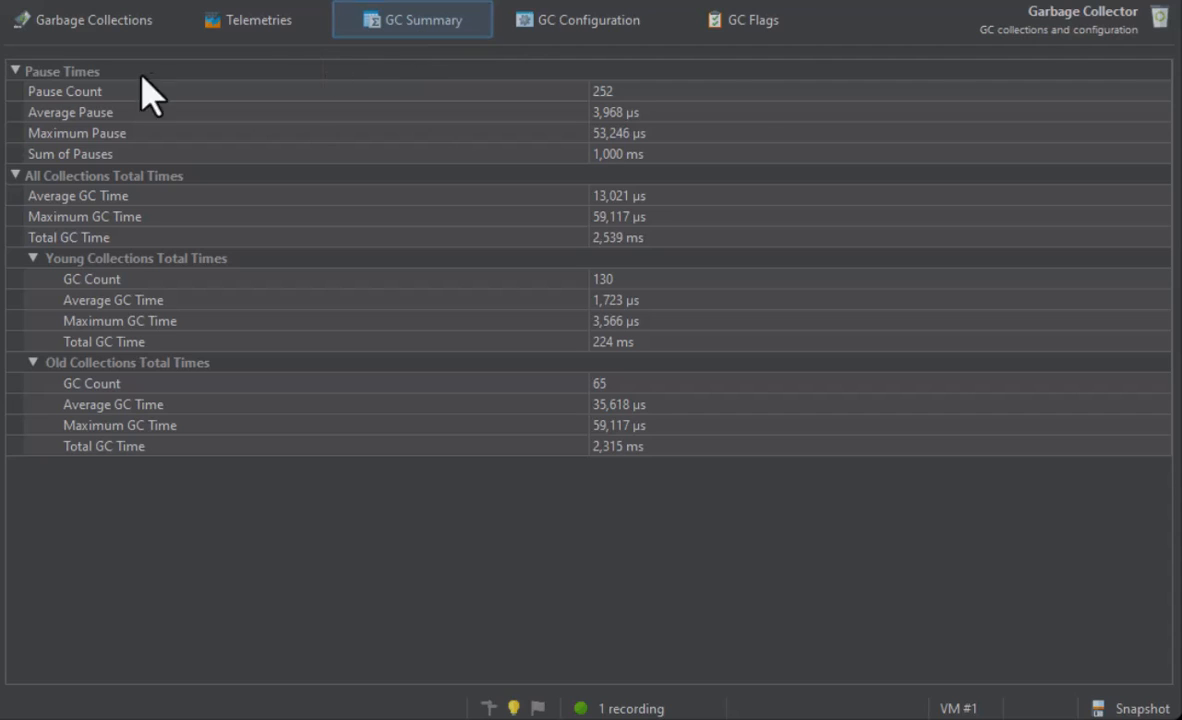
pyautogui.moveTo(64, 96)
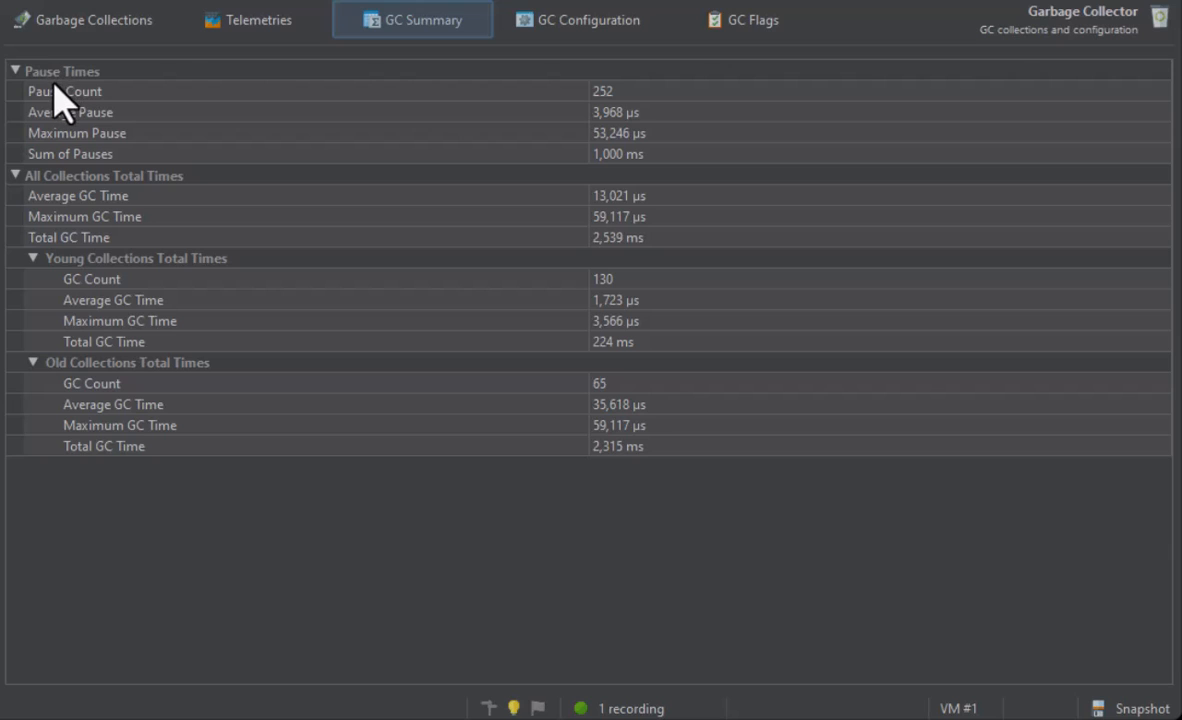
pyautogui.moveTo(328, 70)
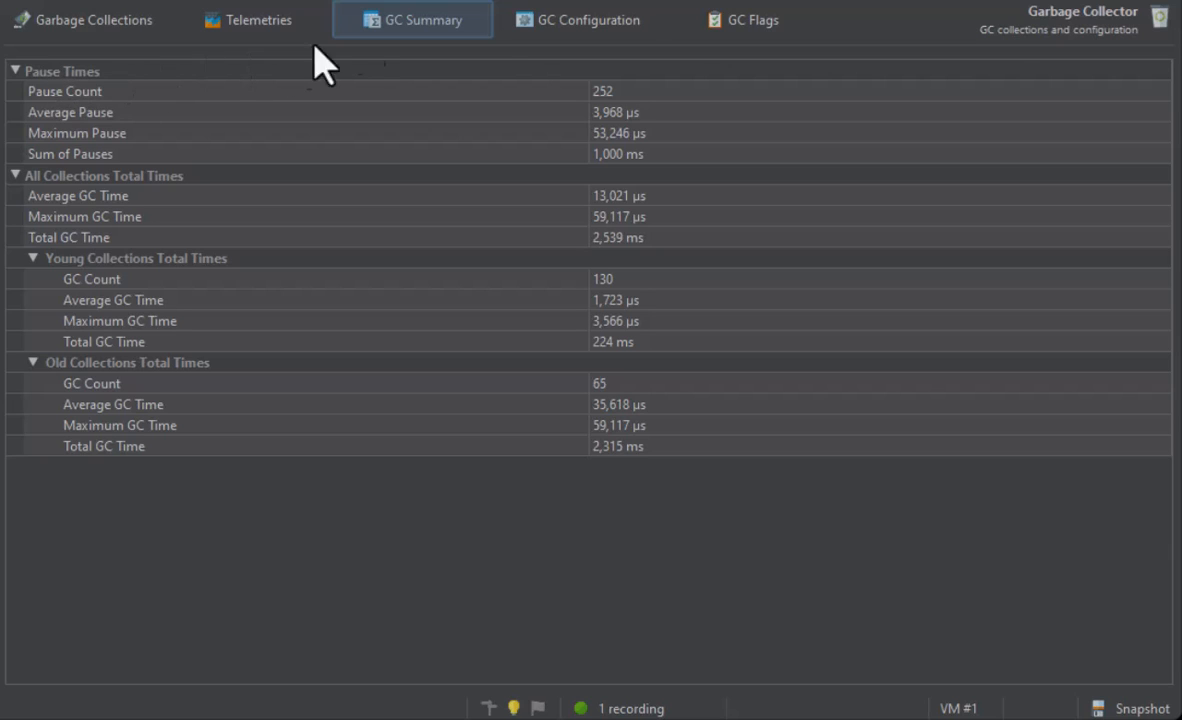
pyautogui.click(576, 20)
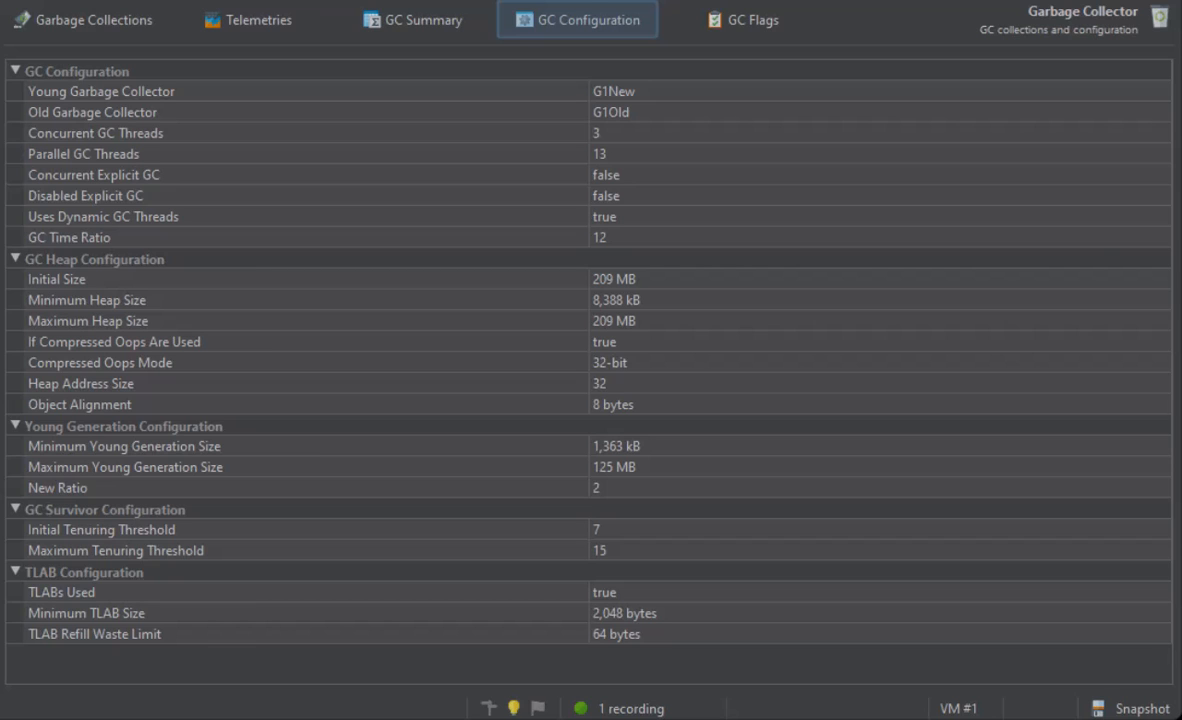
# Step: Show the GC flags table with values and origins
pyautogui.click(742, 20)
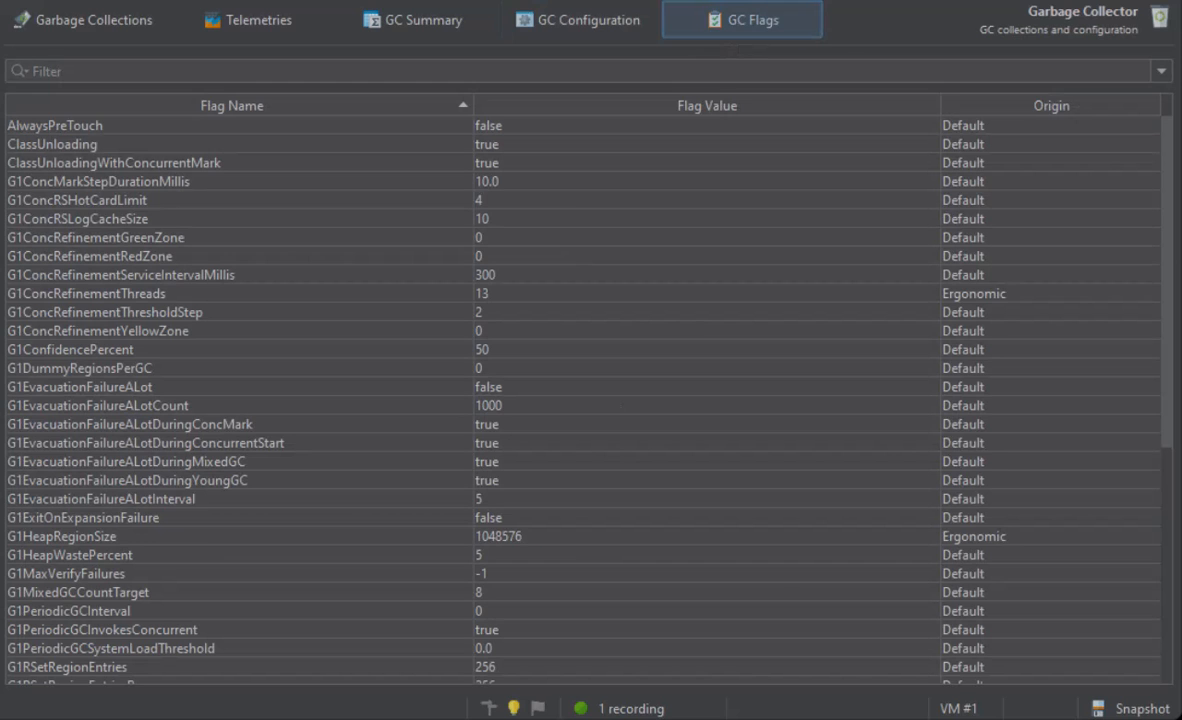